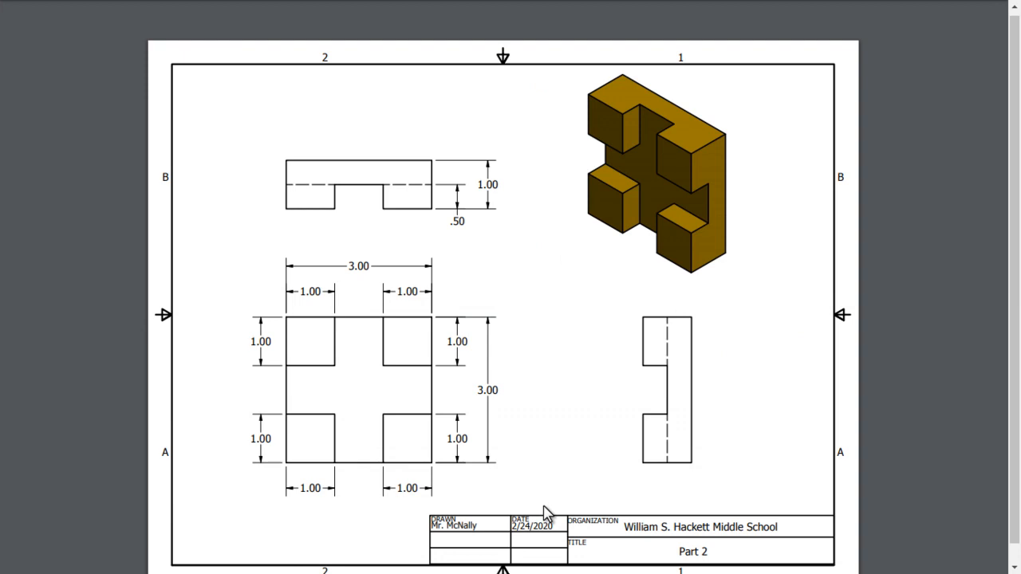
{"action": "mouse_move", "coordinate": [359, 397]}
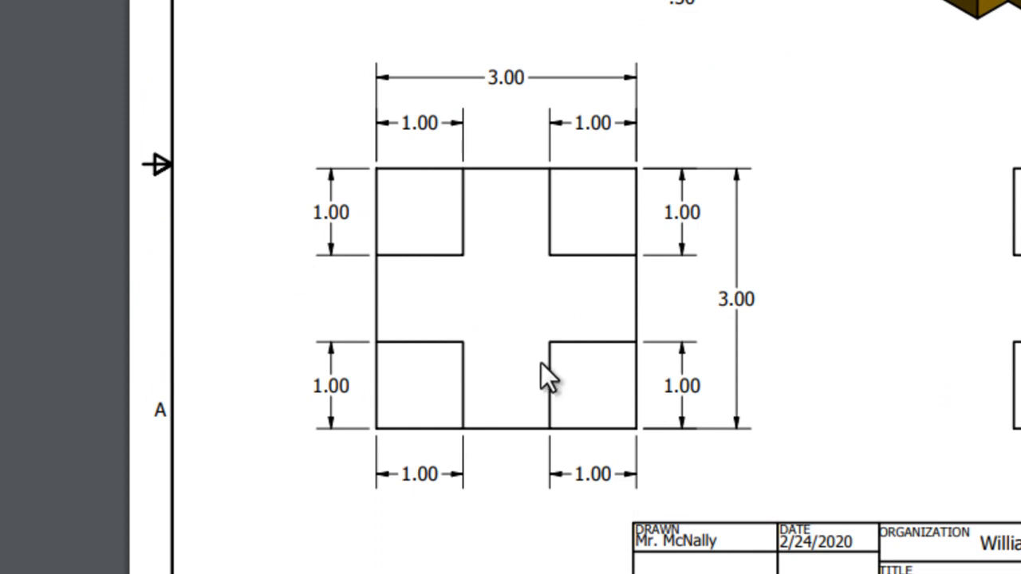
{"action": "mouse_move", "coordinate": [773, 265]}
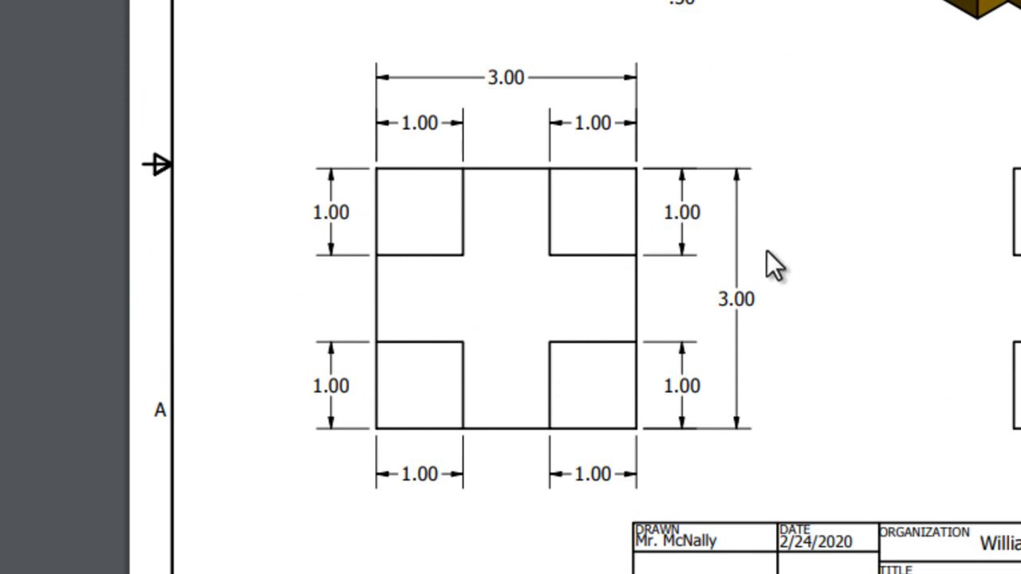
{"action": "mouse_move", "coordinate": [750, 399]}
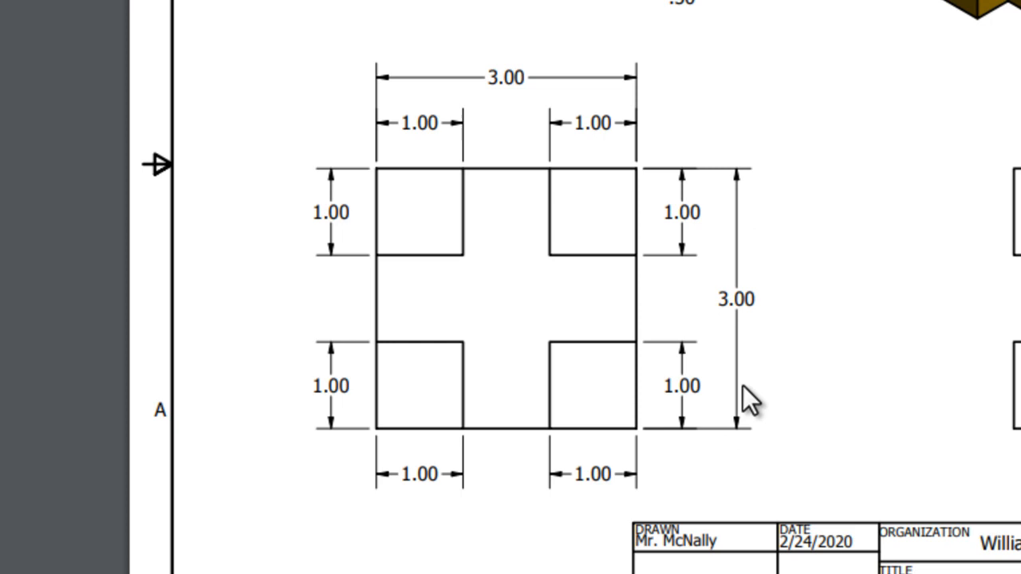
{"action": "mouse_move", "coordinate": [427, 96]}
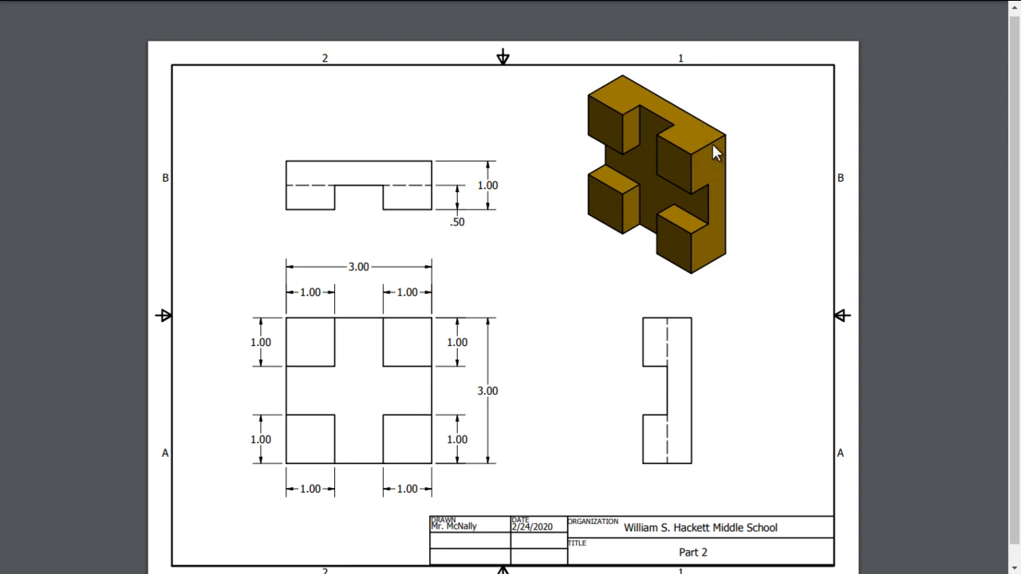
{"action": "mouse_move", "coordinate": [678, 115]}
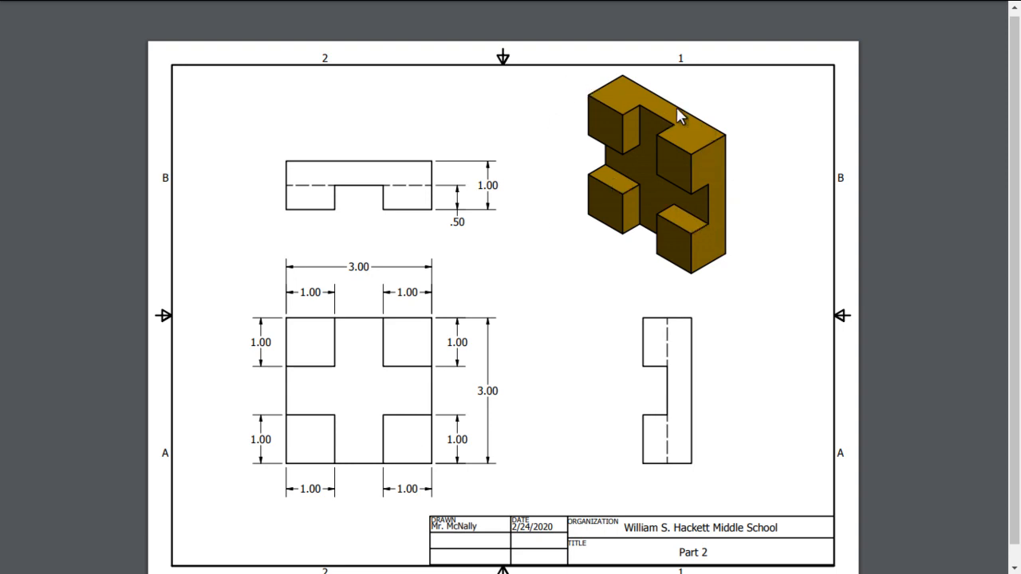
{"action": "mouse_move", "coordinate": [631, 104]}
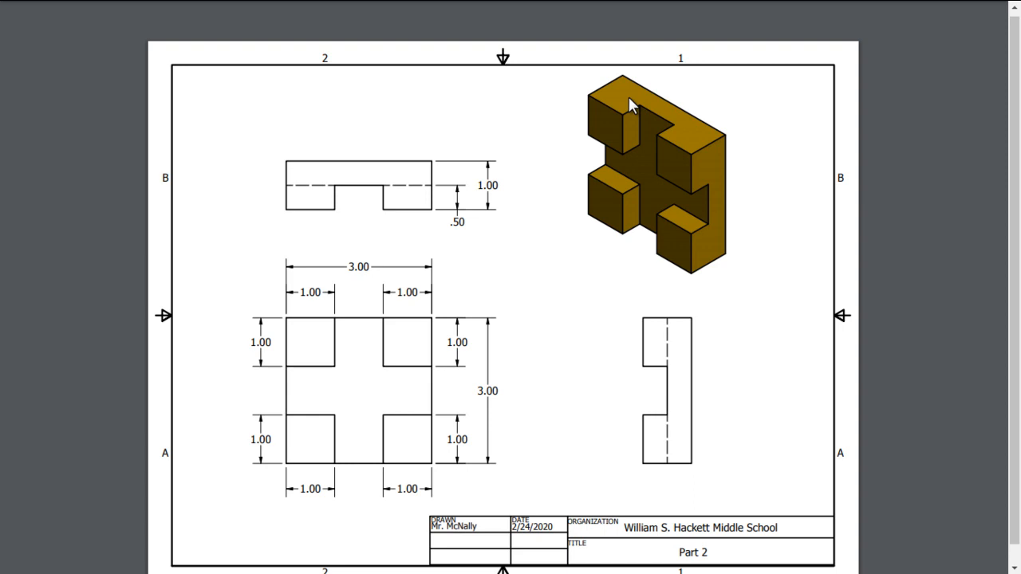
{"action": "mouse_move", "coordinate": [677, 249]}
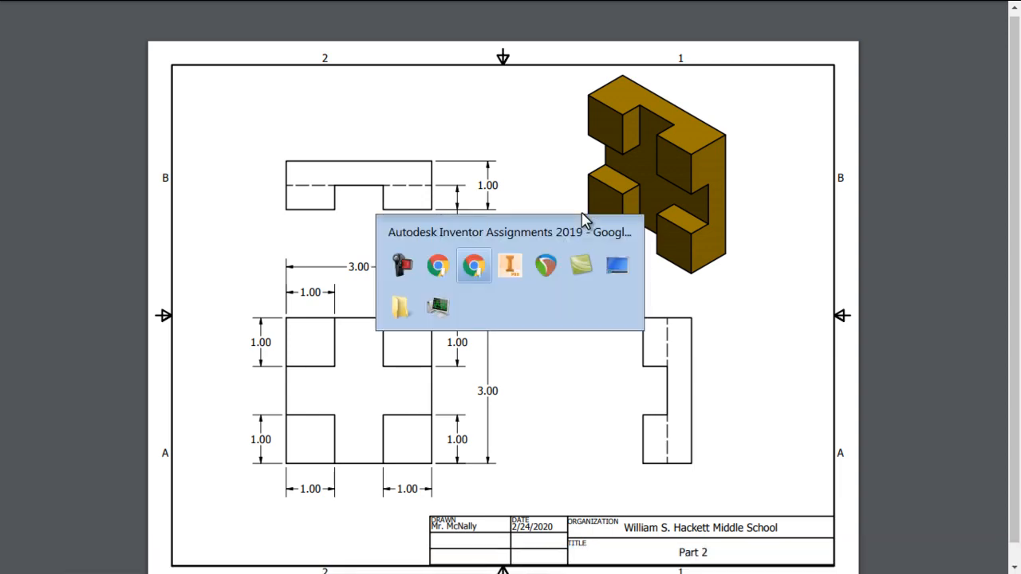
- Switch to Inventor and create a new Part from the My Home screen
{"action": "left_click", "coordinate": [510, 266]}
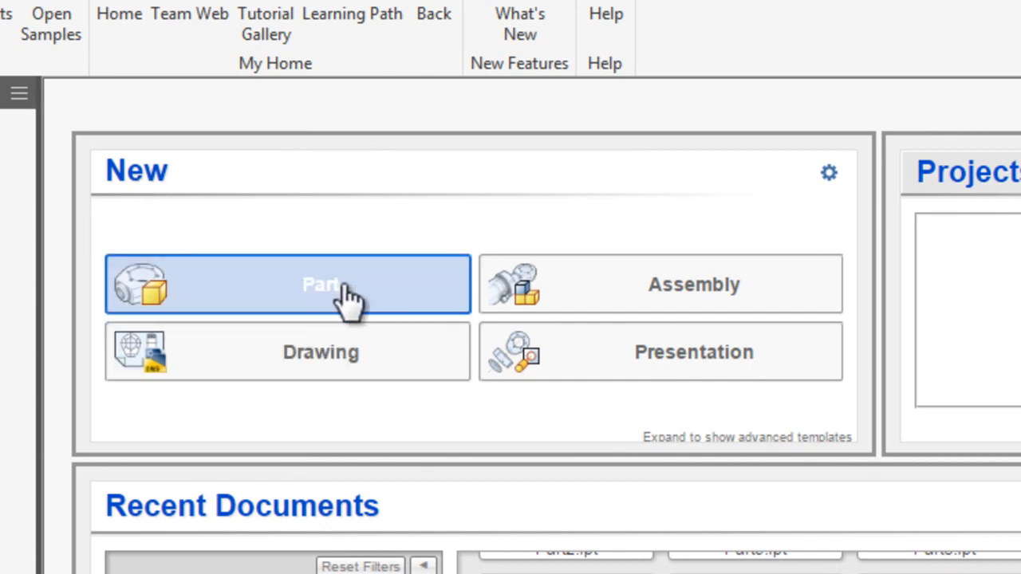
{"action": "mouse_move", "coordinate": [355, 304]}
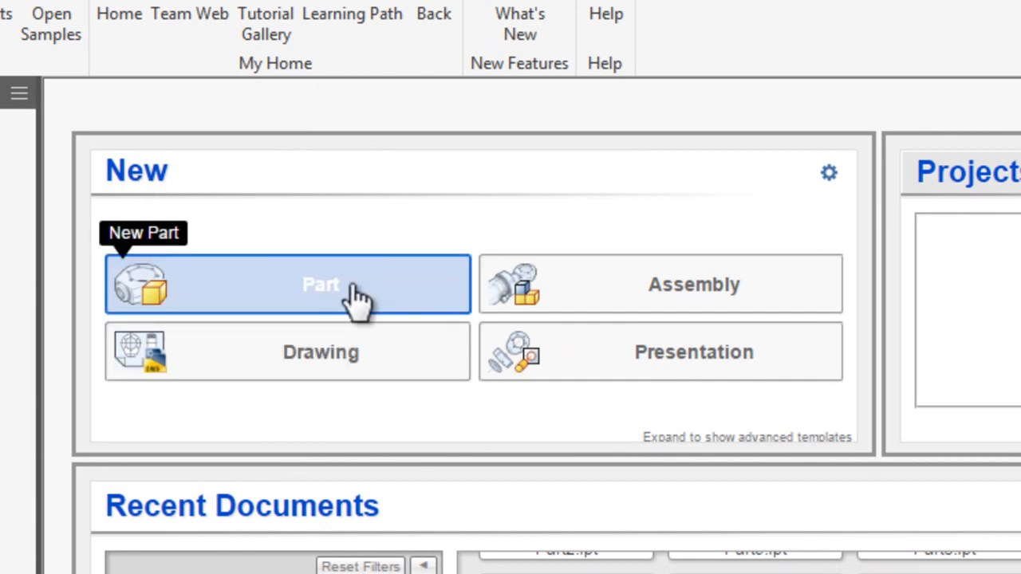
{"action": "left_click", "coordinate": [320, 285]}
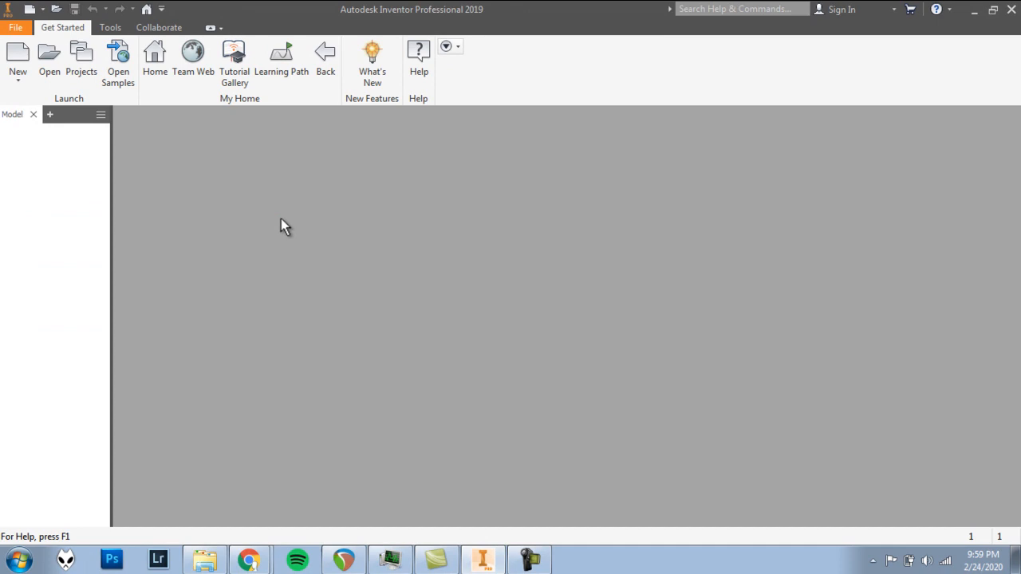
{"action": "left_click", "coordinate": [18, 59]}
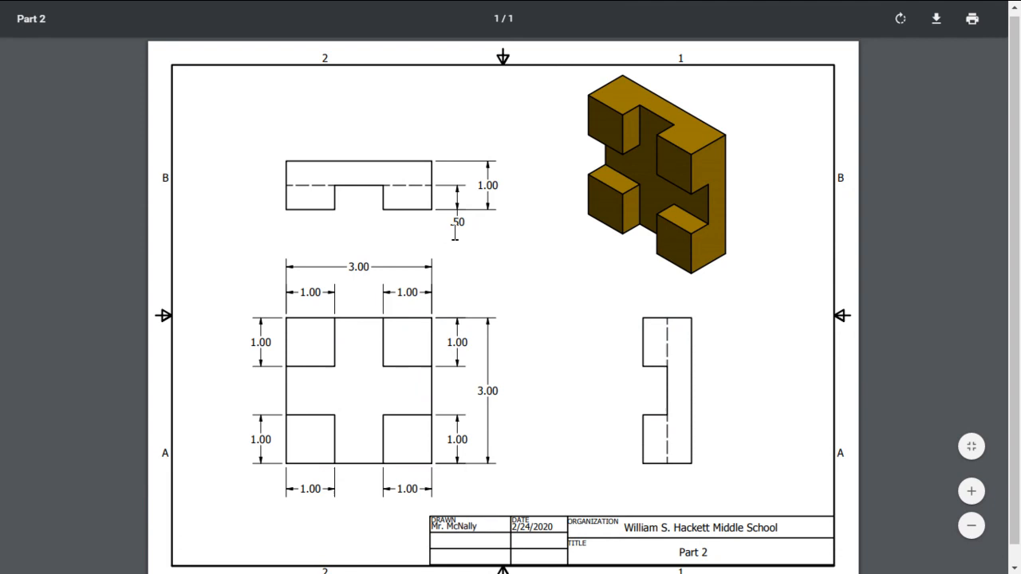
{"action": "mouse_move", "coordinate": [562, 238]}
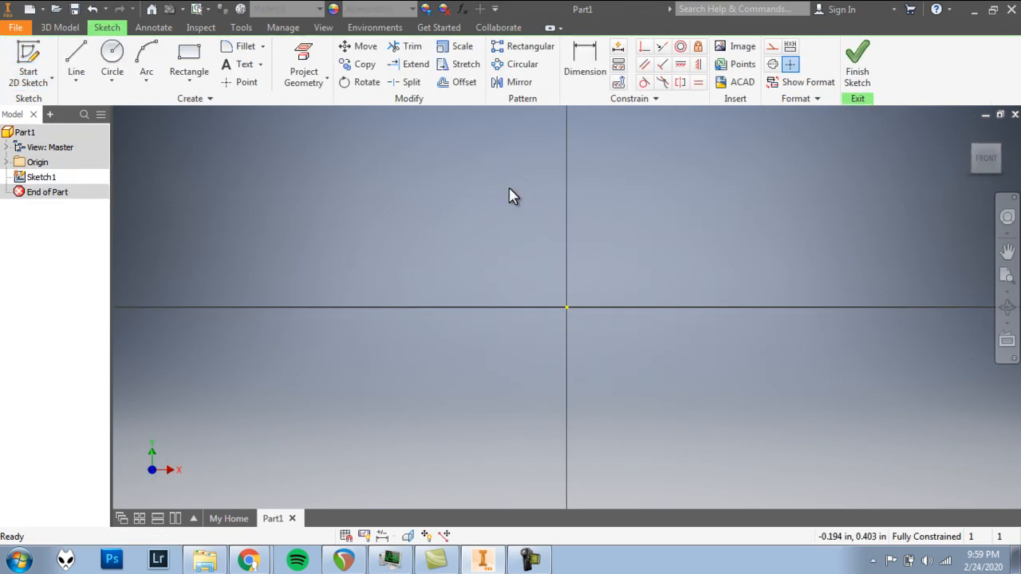
{"action": "mouse_move", "coordinate": [569, 287]}
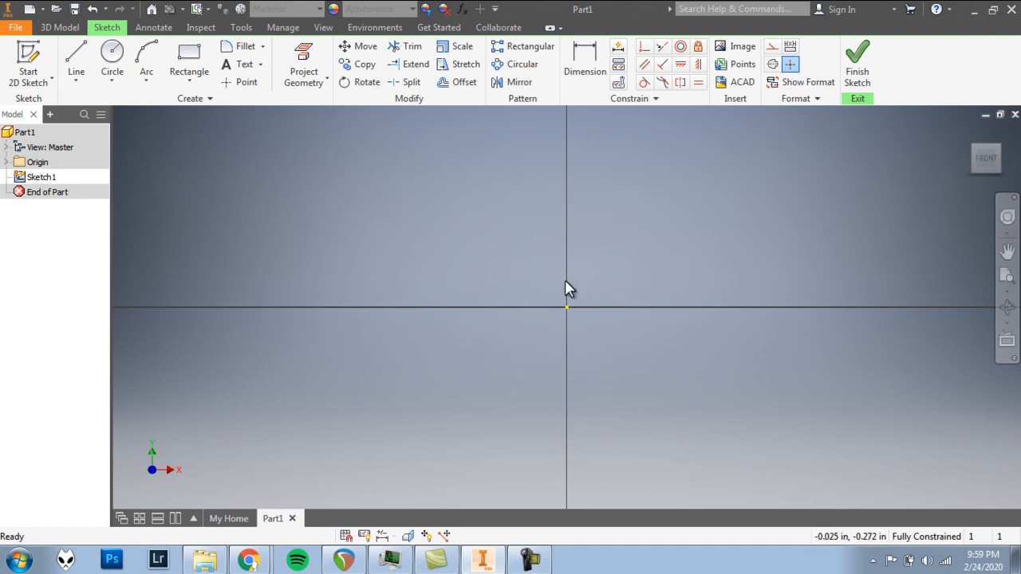
{"action": "mouse_move", "coordinate": [574, 317]}
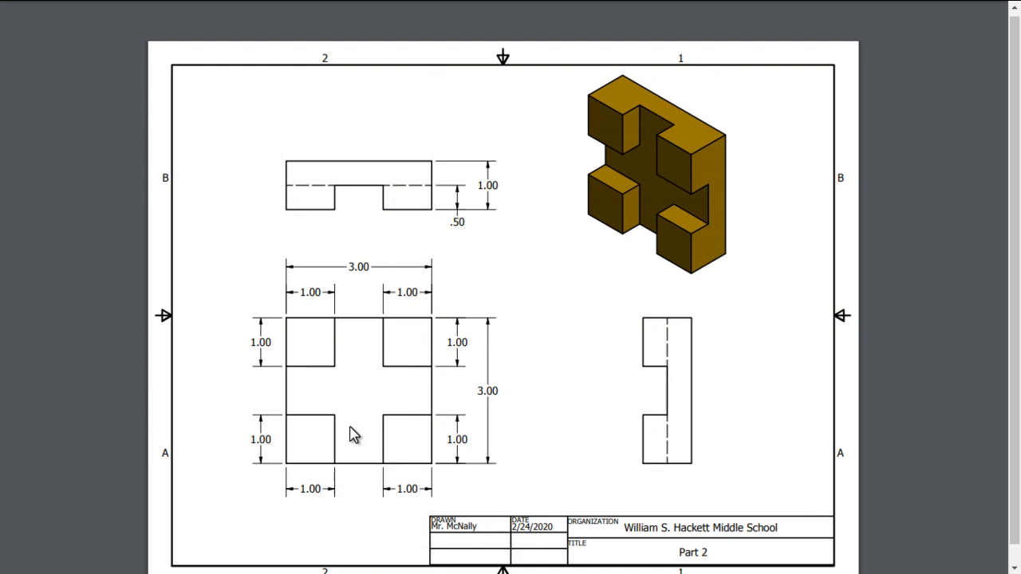
{"action": "mouse_move", "coordinate": [271, 307]}
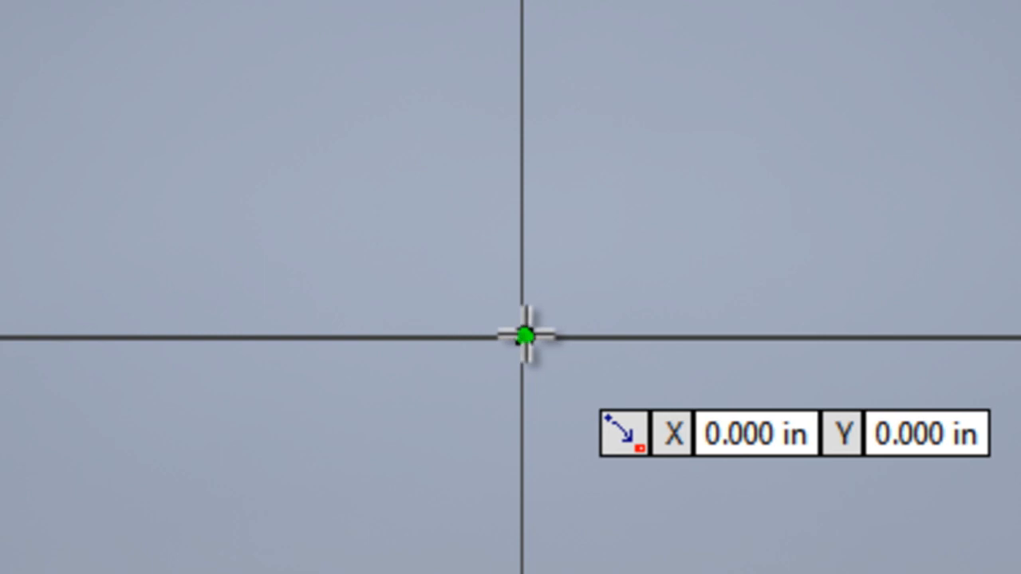
- Draw a rectangle from the sketch origin sized 3 in wide by 3 in tall
{"action": "left_click", "coordinate": [525, 335]}
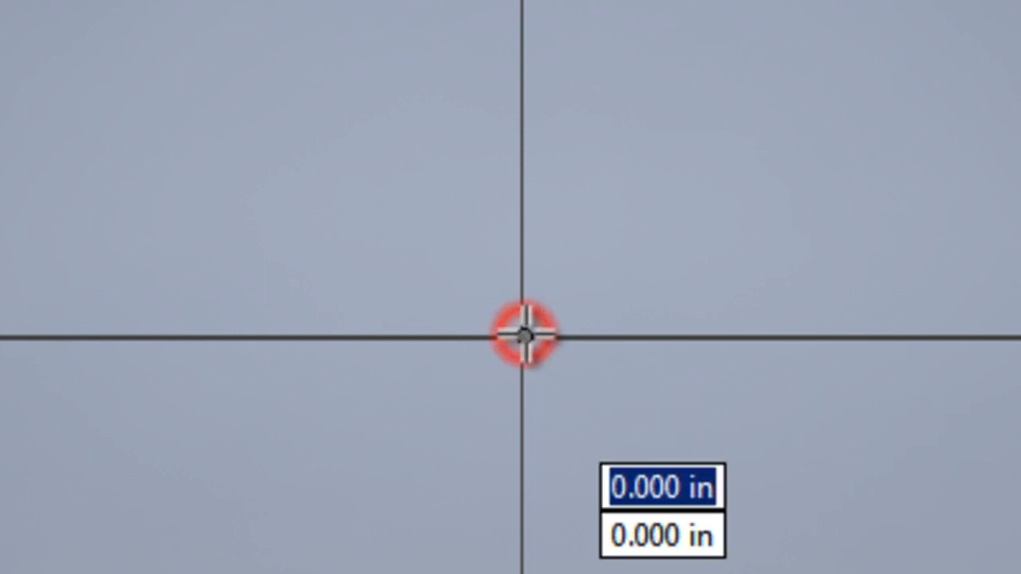
{"action": "left_click_drag", "start_coordinate": [523, 335], "coordinate": [646, 187]}
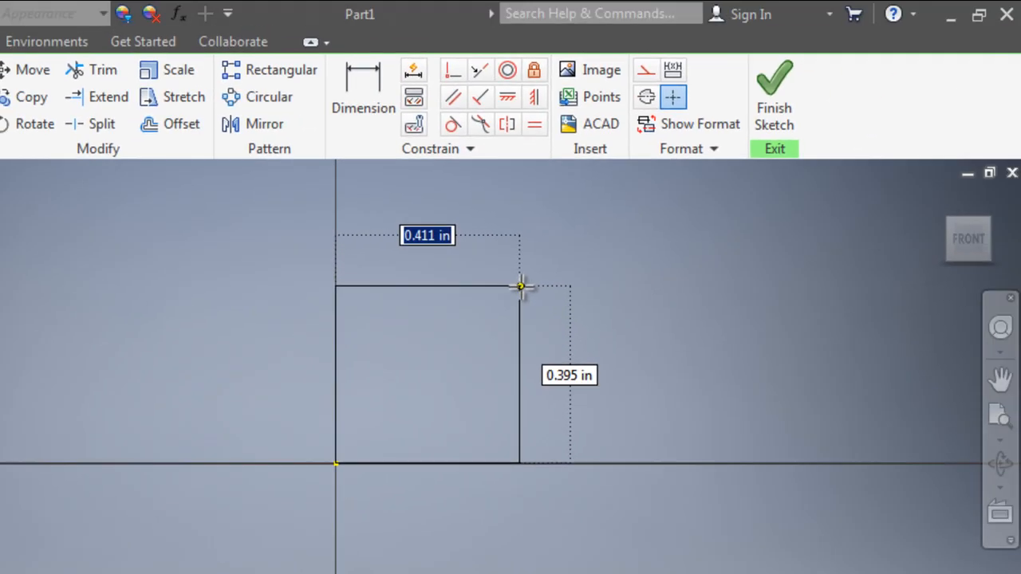
{"action": "left_click_drag", "start_coordinate": [518, 285], "coordinate": [528, 278]}
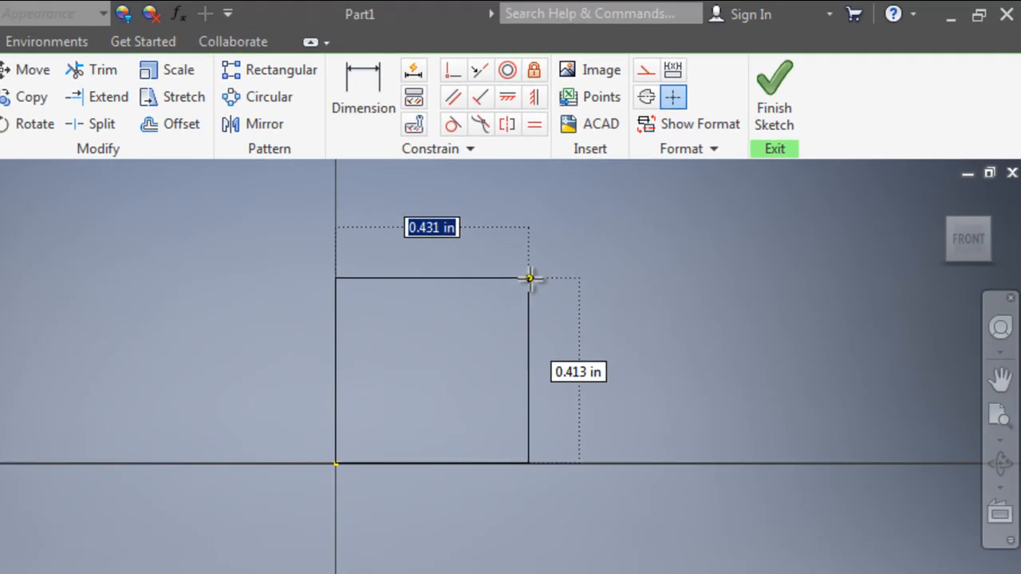
{"action": "left_click_drag", "start_coordinate": [529, 278], "coordinate": [581, 265]}
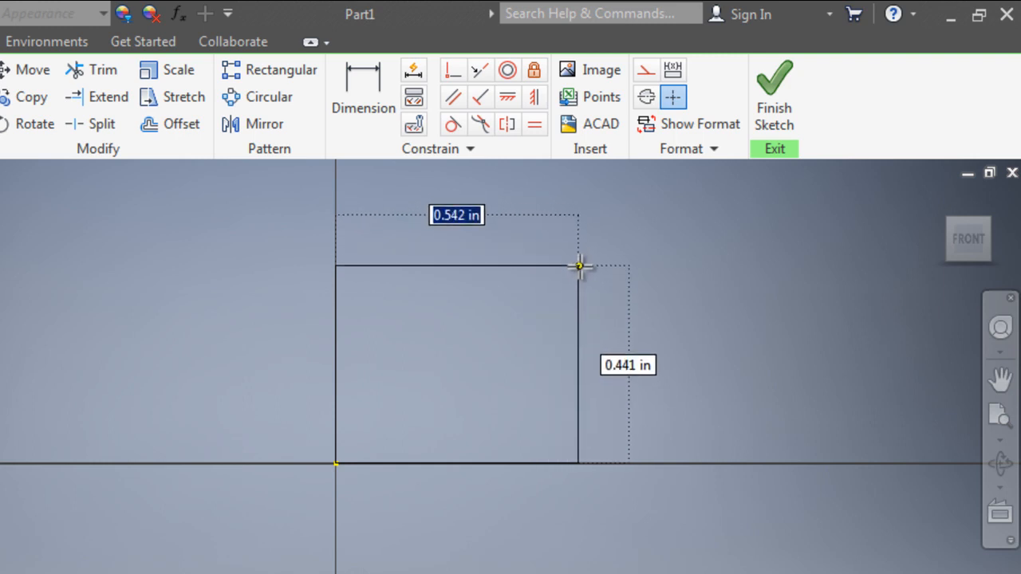
{"action": "left_click_drag", "start_coordinate": [579, 265], "coordinate": [572, 255]}
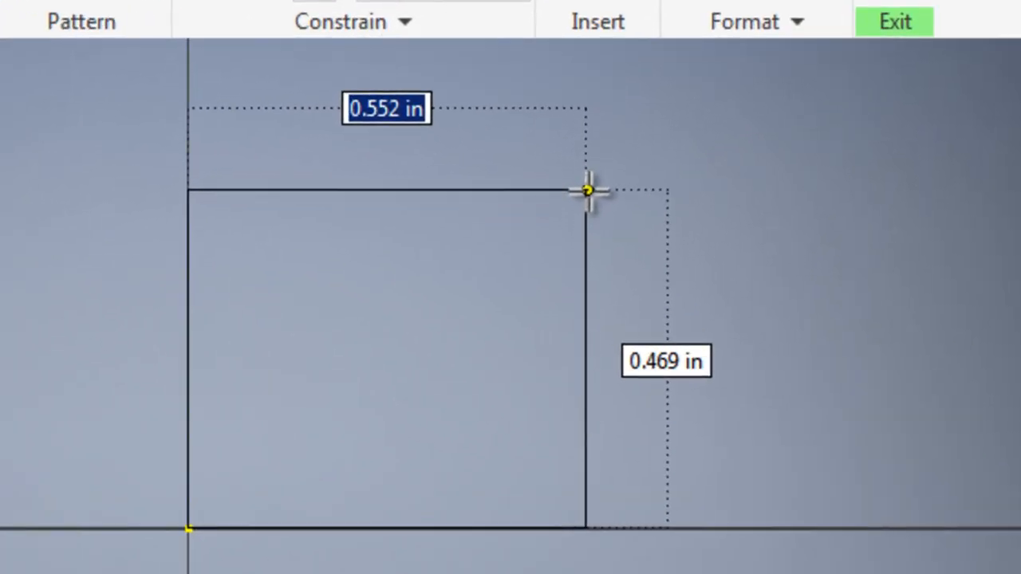
{"action": "type", "text": "3"}
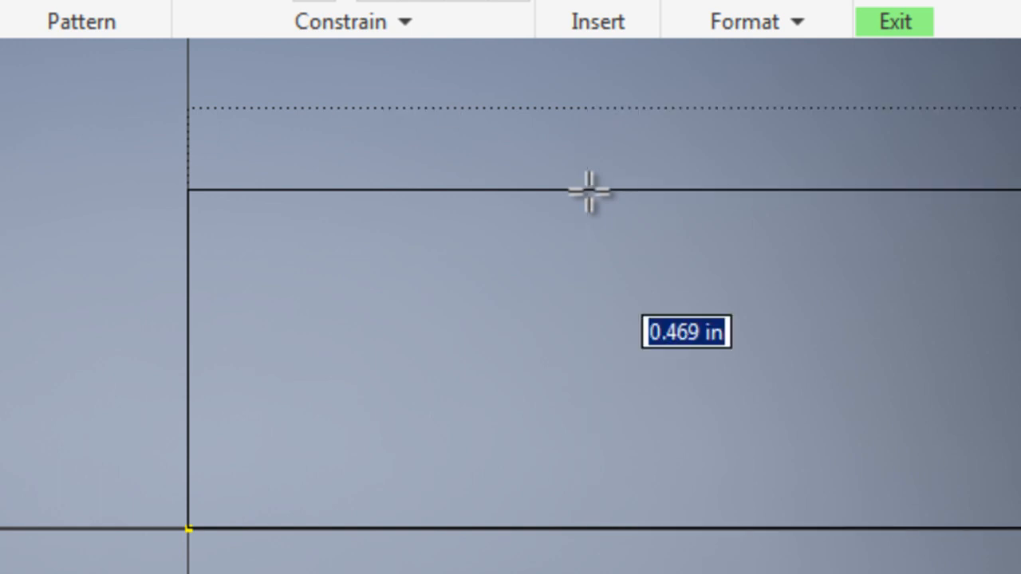
{"action": "type", "text": "3"}
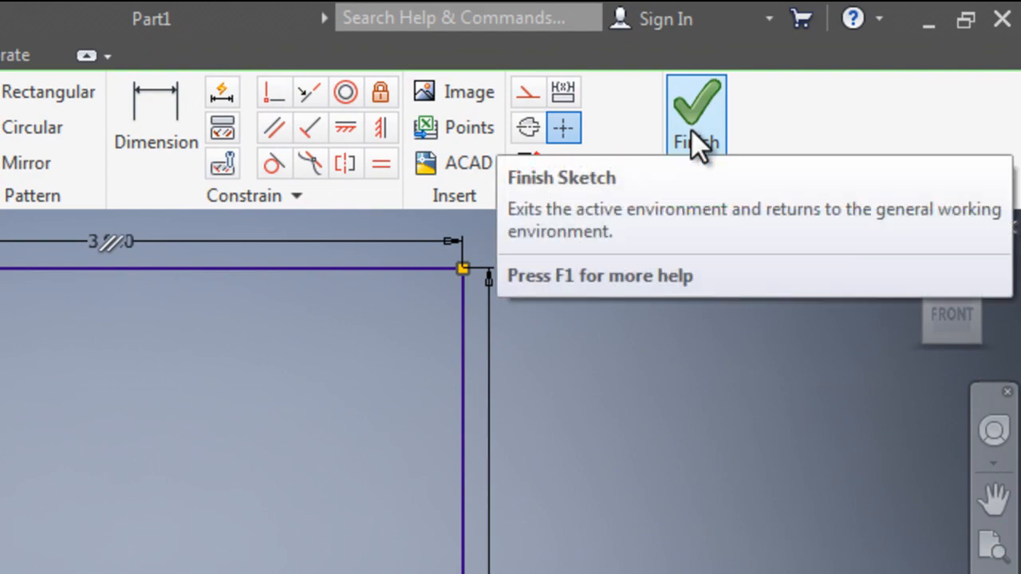
{"action": "left_click", "coordinate": [695, 112]}
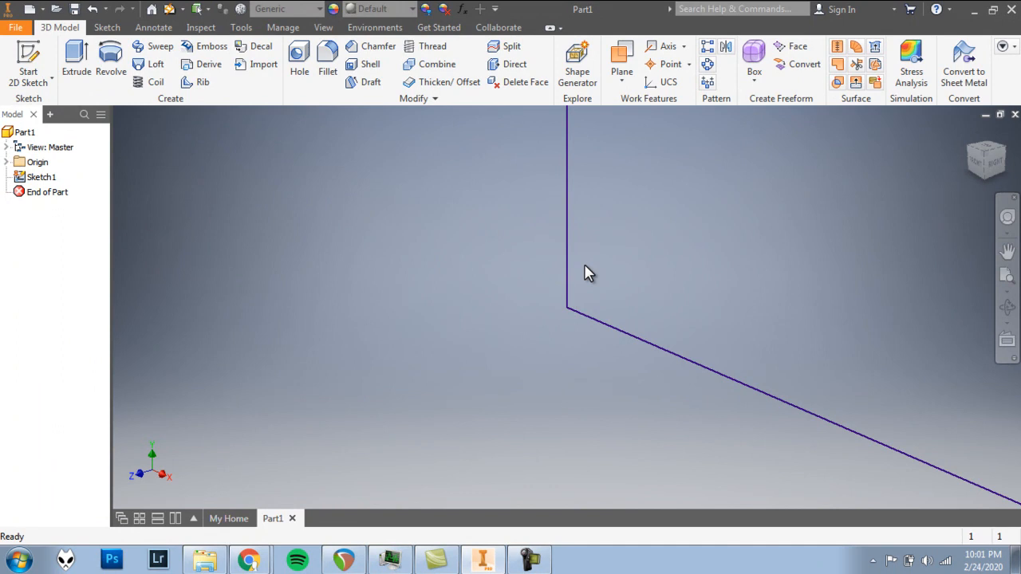
{"action": "mouse_move", "coordinate": [587, 291]}
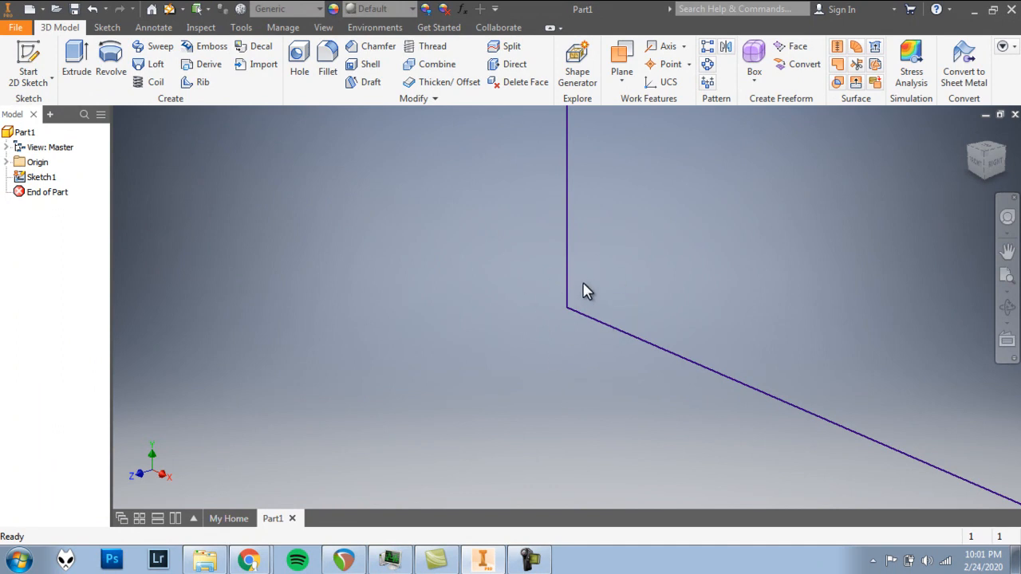
{"action": "mouse_move", "coordinate": [1006, 277]}
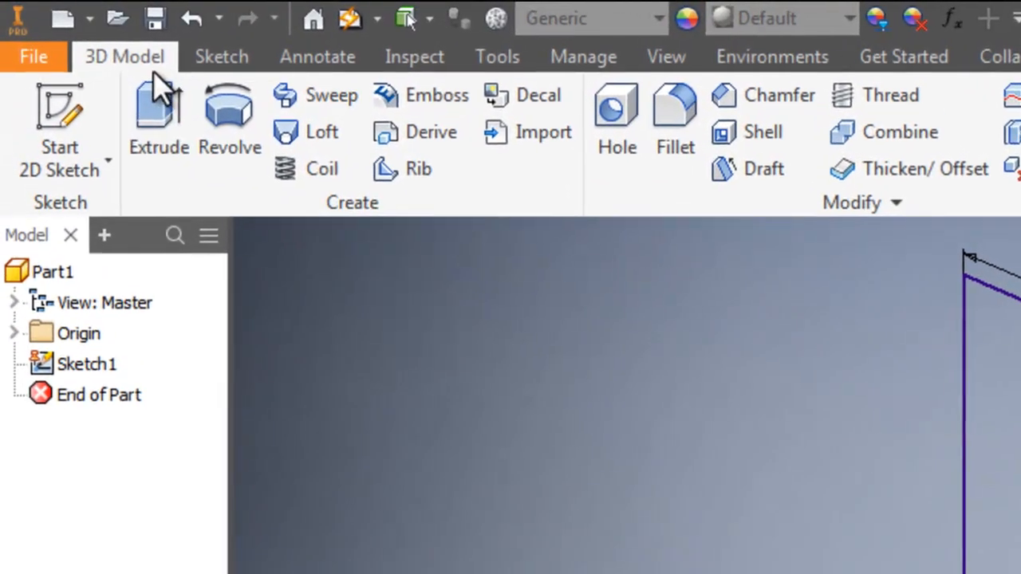
{"action": "mouse_move", "coordinate": [158, 112]}
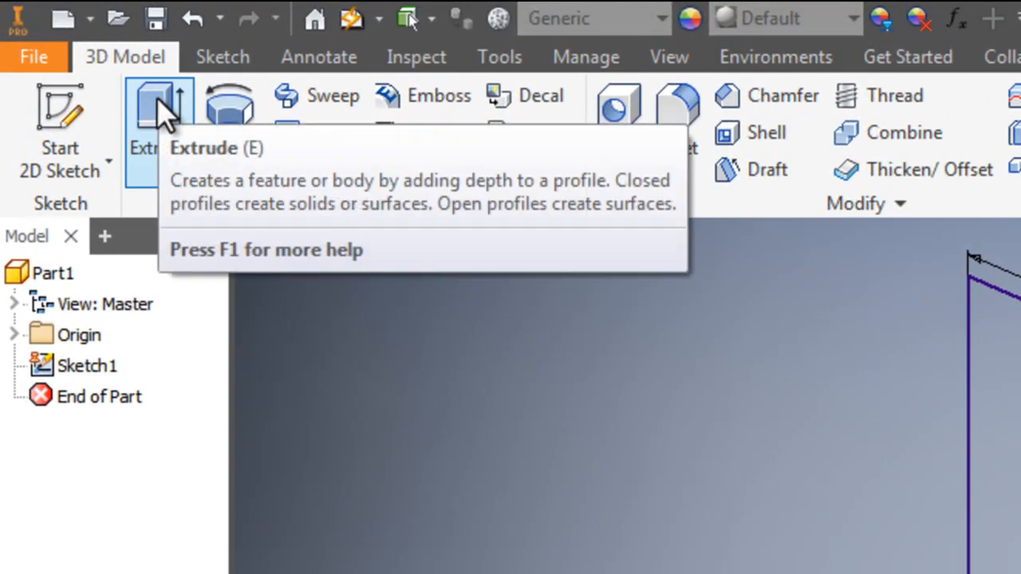
- Extrude the square sketch to a distance of .5 in
{"action": "left_click", "coordinate": [158, 112]}
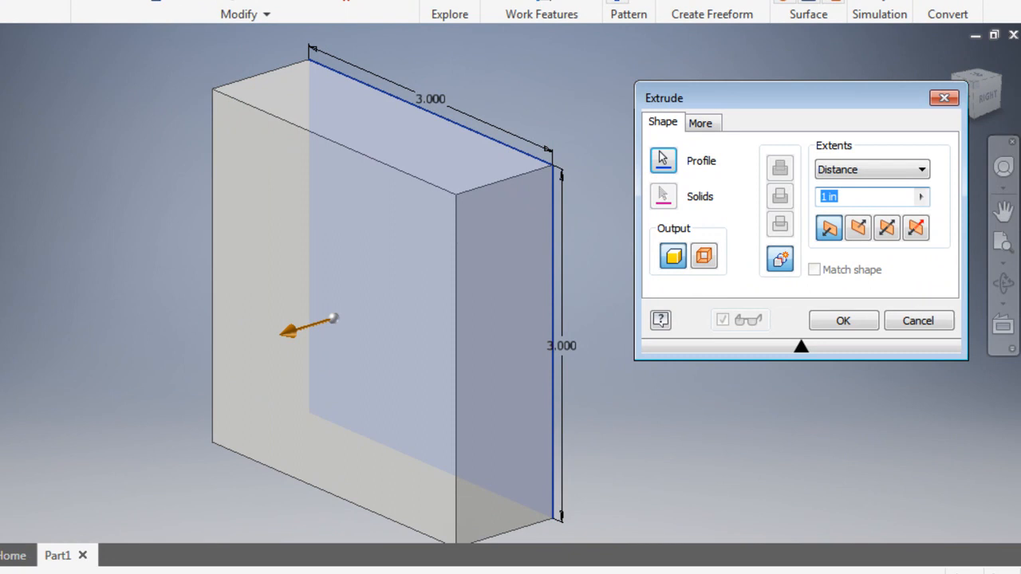
{"action": "mouse_move", "coordinate": [379, 233]}
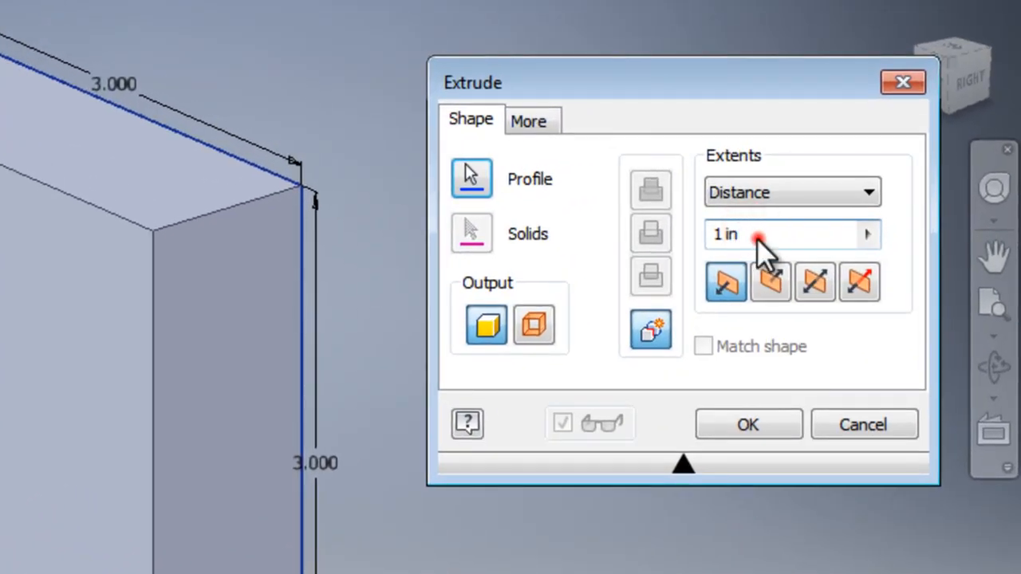
{"action": "type", "text": "."}
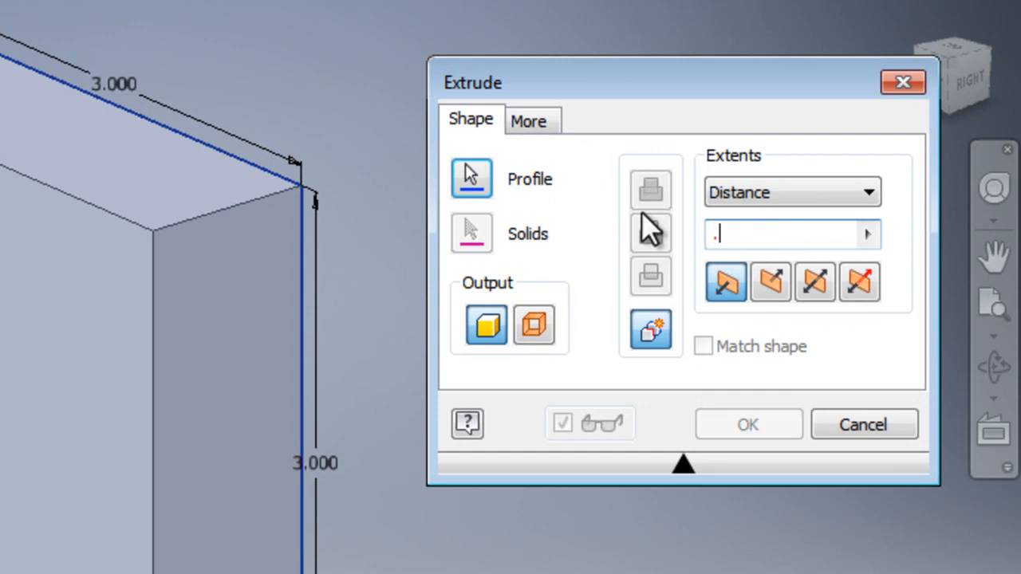
{"action": "type", "text": "5"}
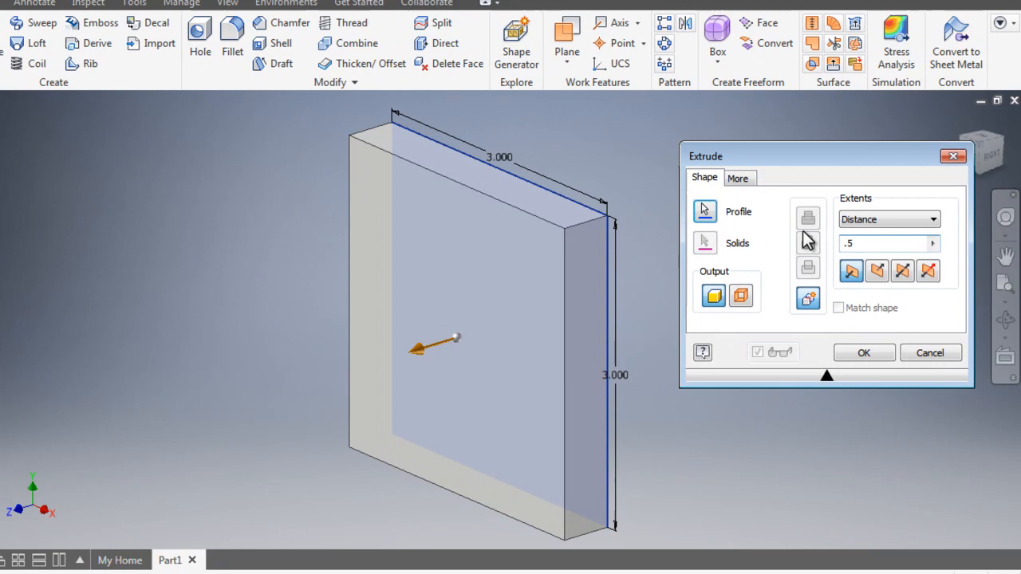
{"action": "mouse_move", "coordinate": [919, 322]}
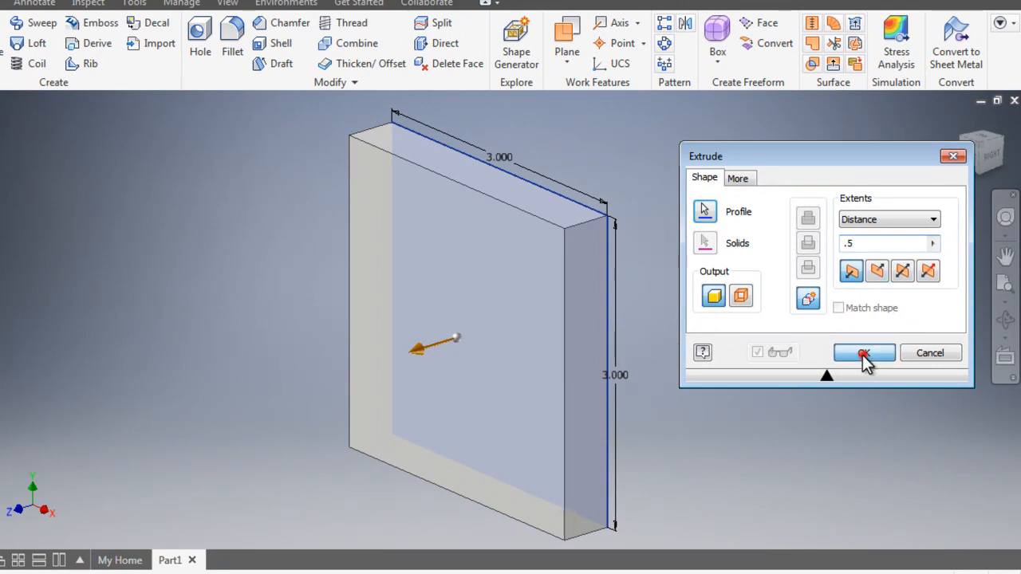
{"action": "left_click", "coordinate": [864, 352]}
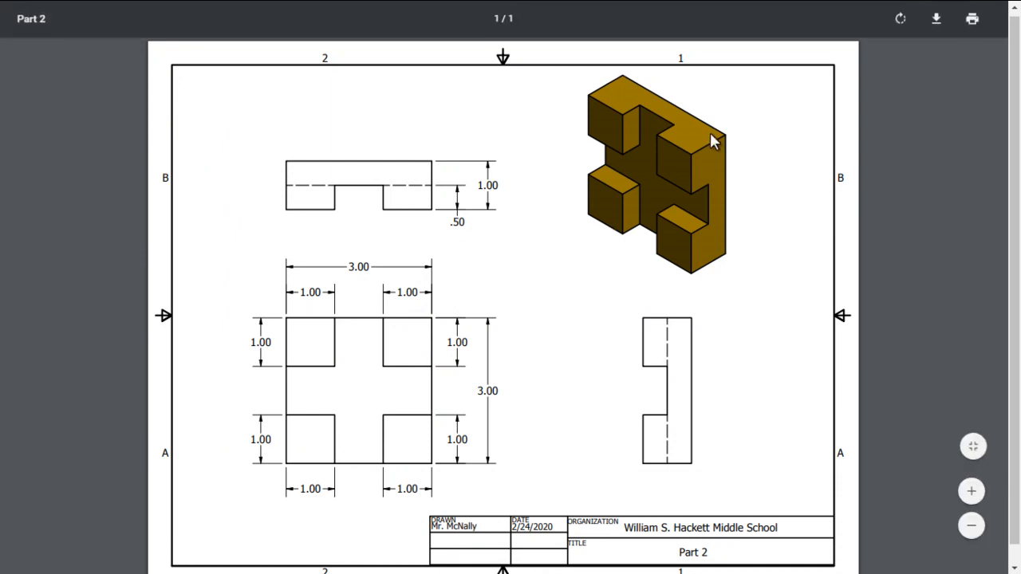
{"action": "mouse_move", "coordinate": [665, 114]}
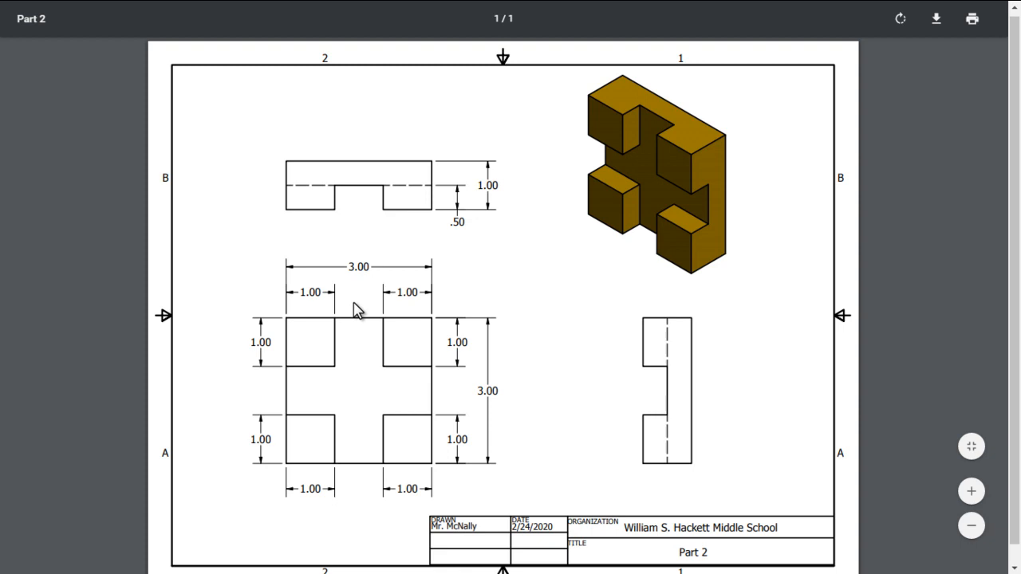
{"action": "mouse_move", "coordinate": [403, 463]}
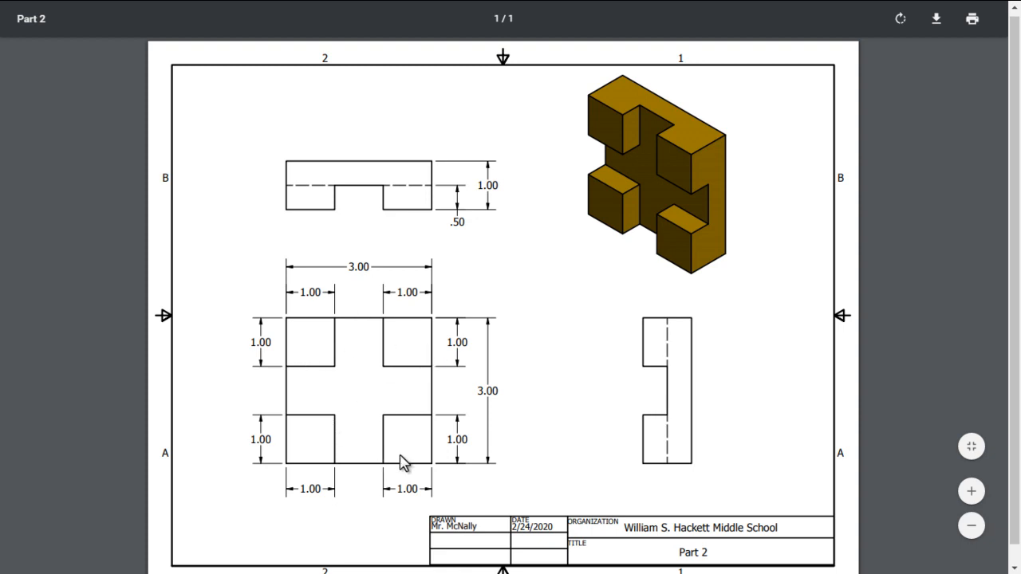
{"action": "mouse_move", "coordinate": [383, 442]}
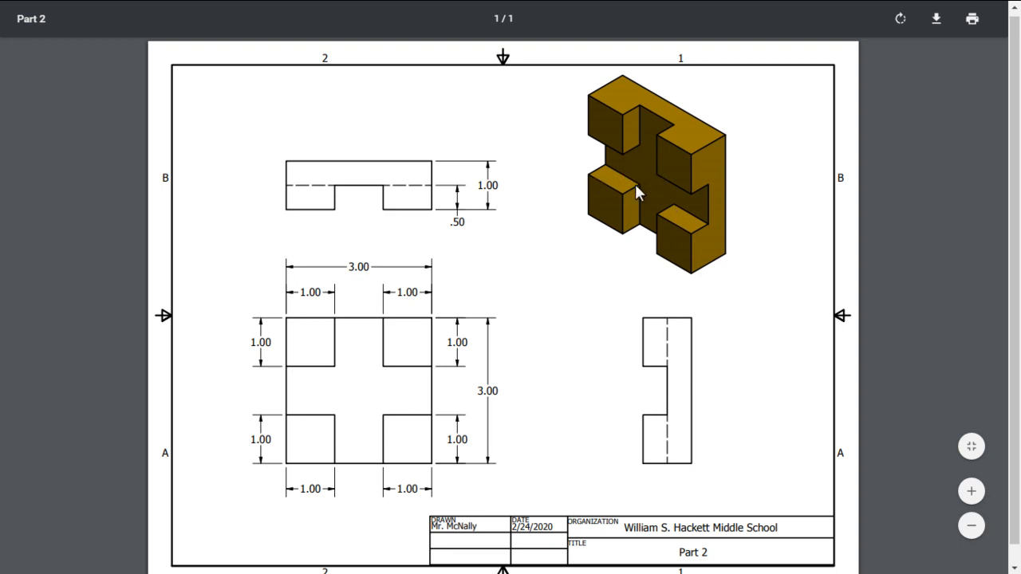
{"action": "mouse_move", "coordinate": [648, 190]}
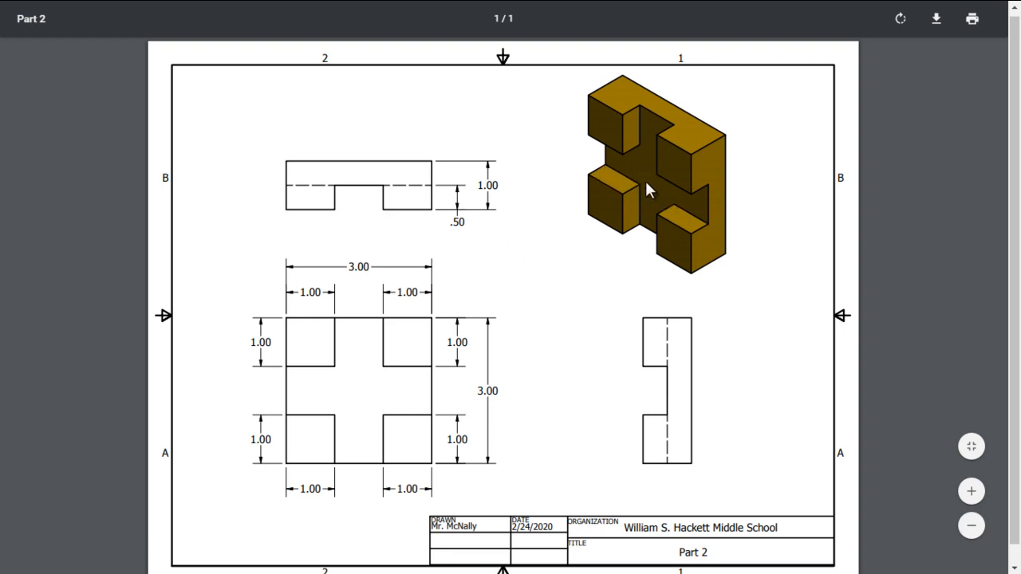
{"action": "mouse_move", "coordinate": [668, 172]}
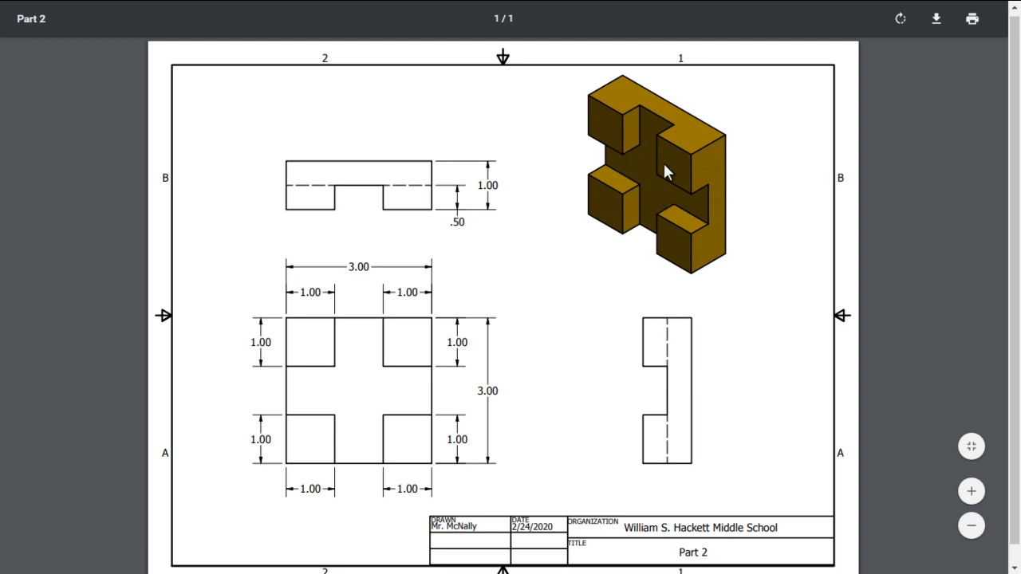
{"action": "mouse_move", "coordinate": [688, 249]}
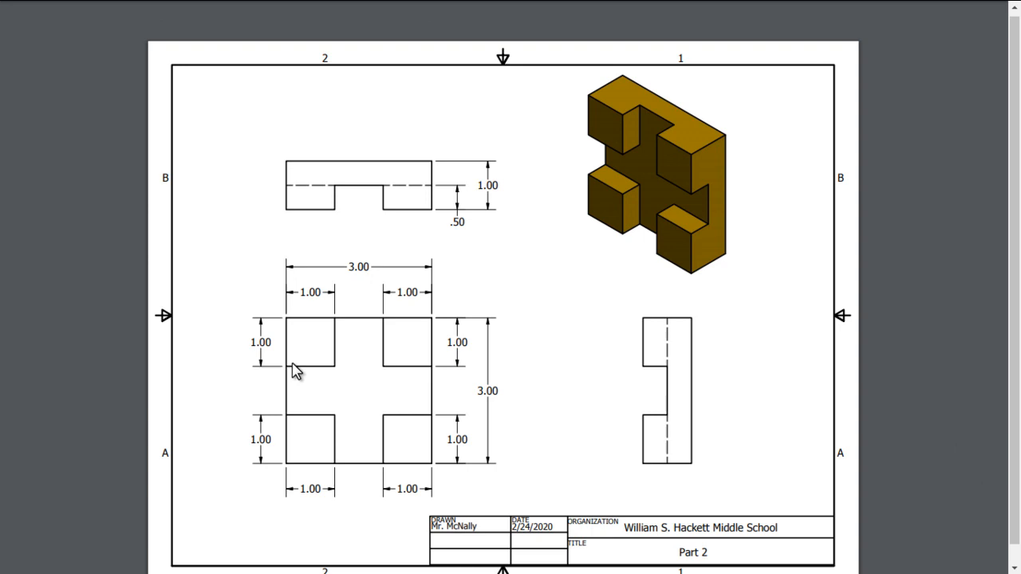
{"action": "mouse_move", "coordinate": [319, 323]}
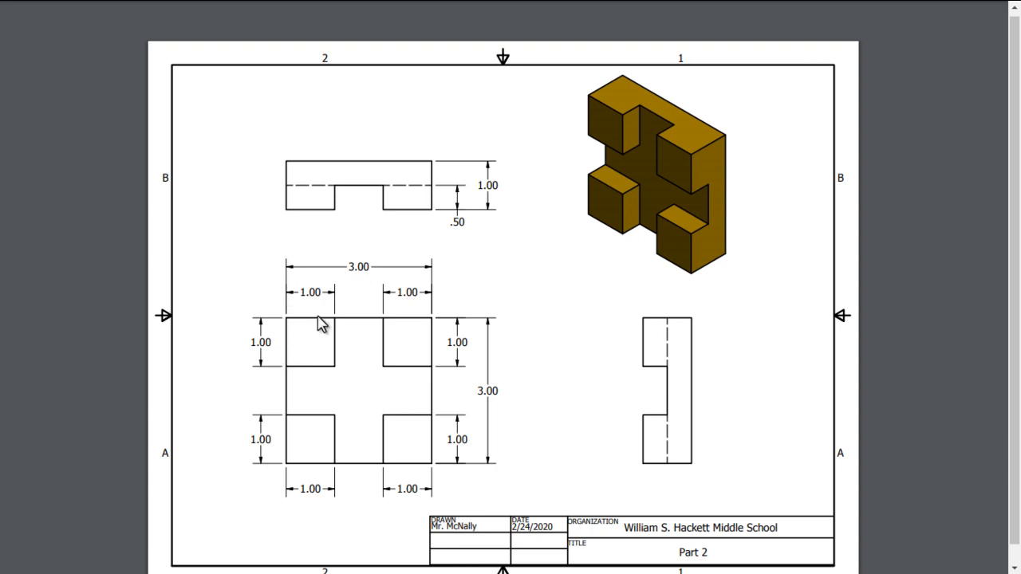
{"action": "mouse_move", "coordinate": [449, 177]}
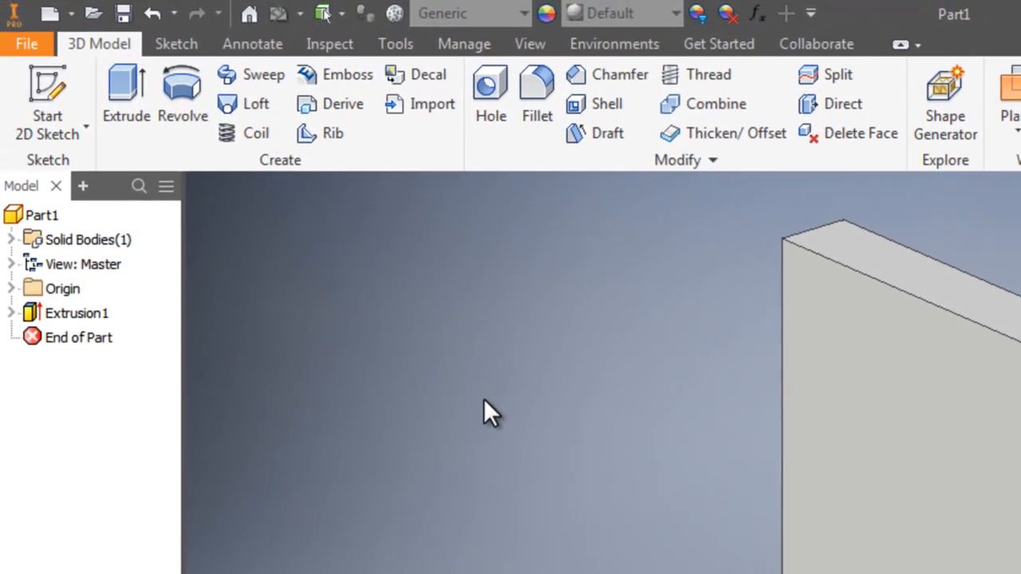
- Start a 2D sketch on the plate's front face and pan to frame it
{"action": "left_click", "coordinate": [47, 96]}
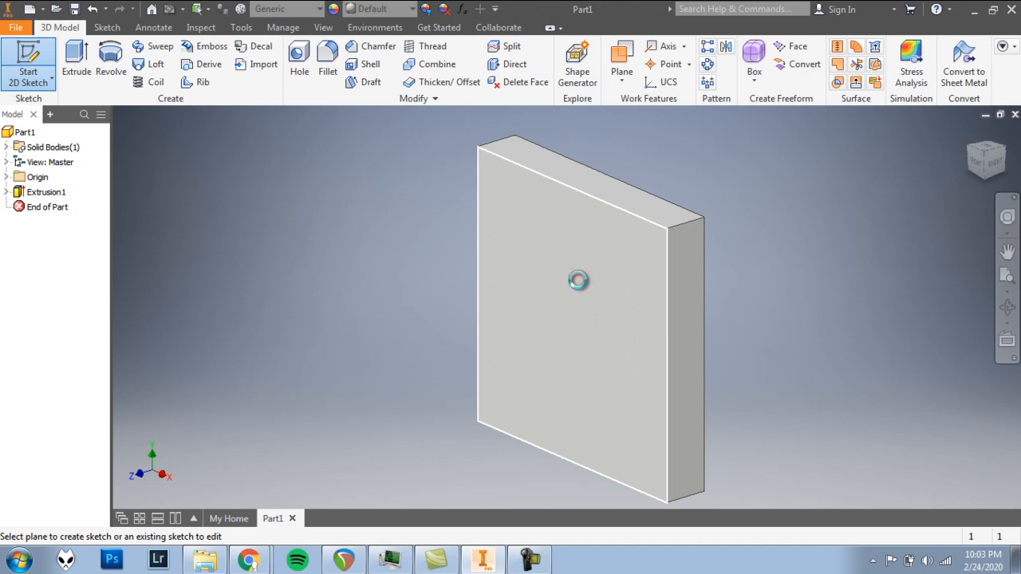
{"action": "left_click", "coordinate": [579, 280]}
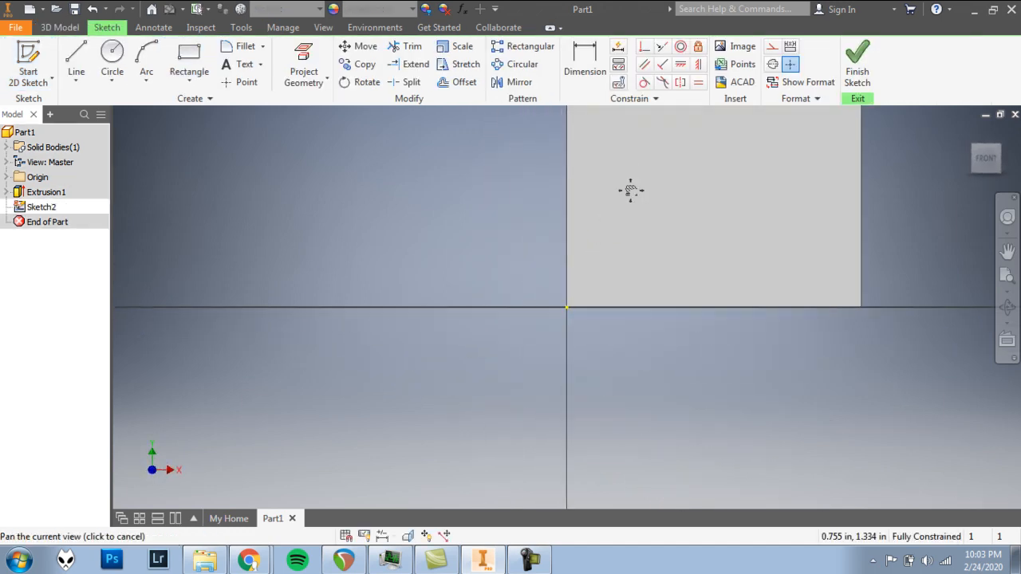
{"action": "left_click_drag", "start_coordinate": [630, 190], "coordinate": [435, 345]}
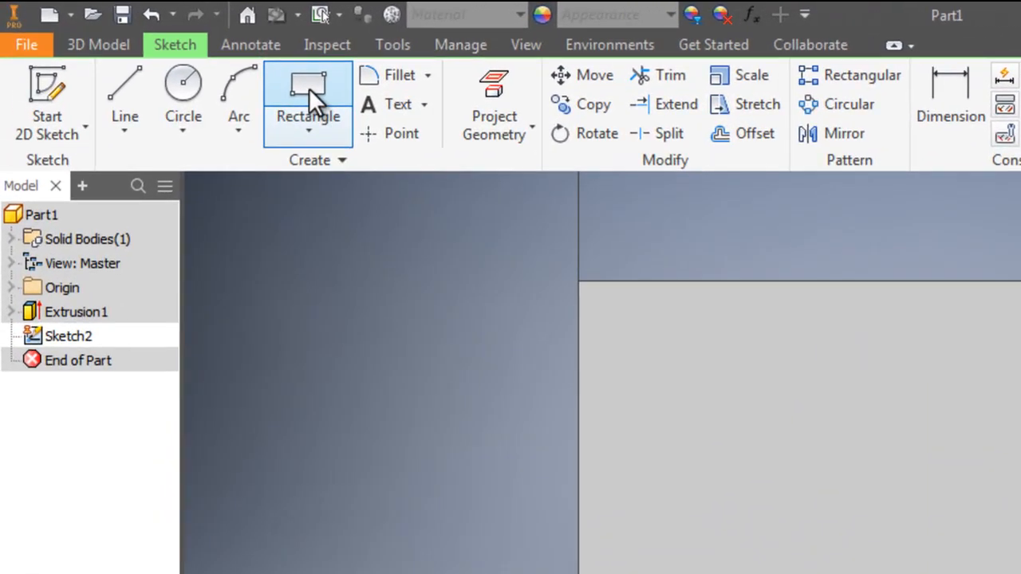
{"action": "mouse_move", "coordinate": [308, 96]}
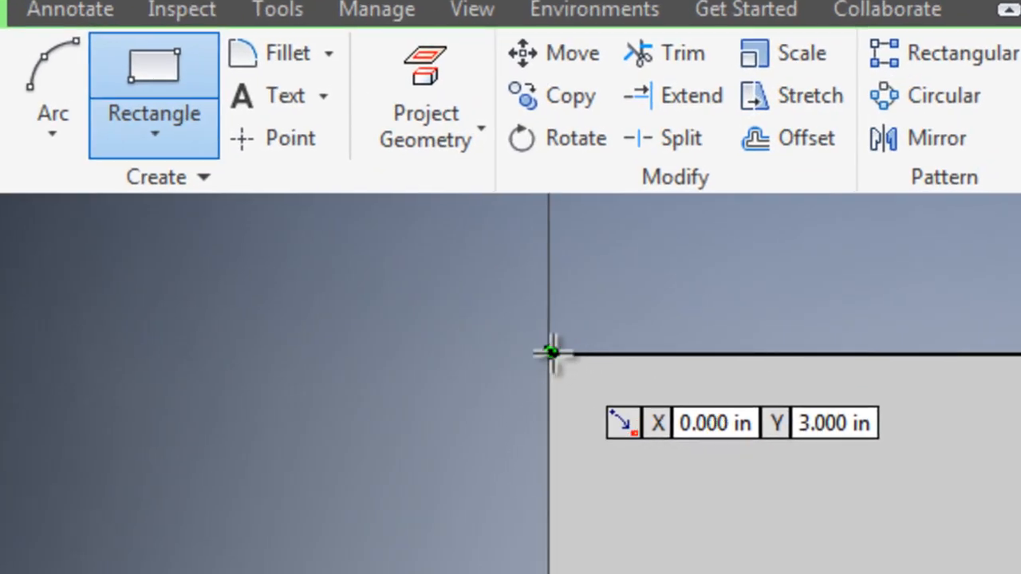
{"action": "mouse_move", "coordinate": [567, 352]}
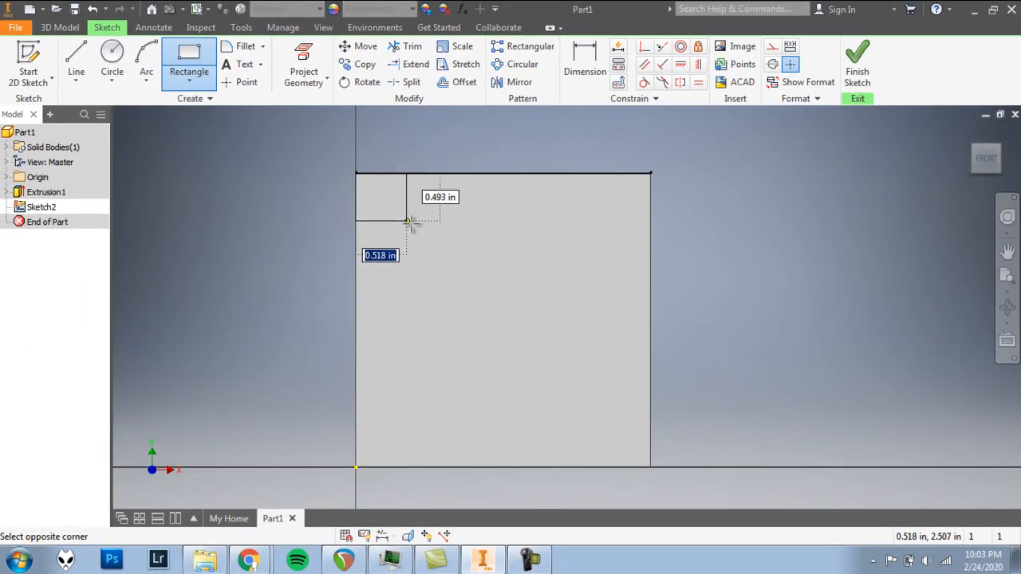
- Draw a rectangle at the top-left plate corner with width 1 and height 1
{"action": "left_click_drag", "start_coordinate": [406, 221], "coordinate": [452, 264]}
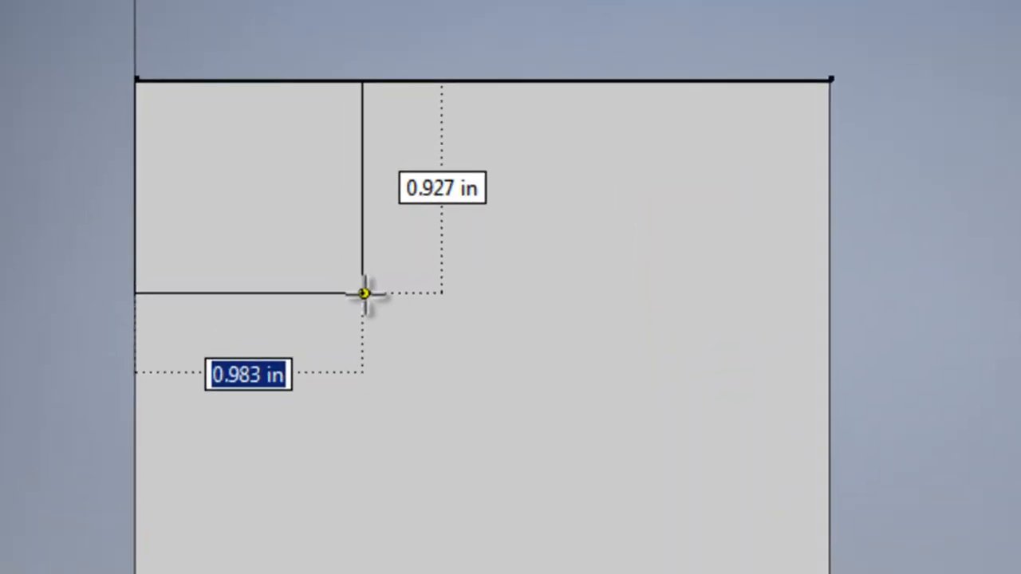
{"action": "type", "text": "1.000"}
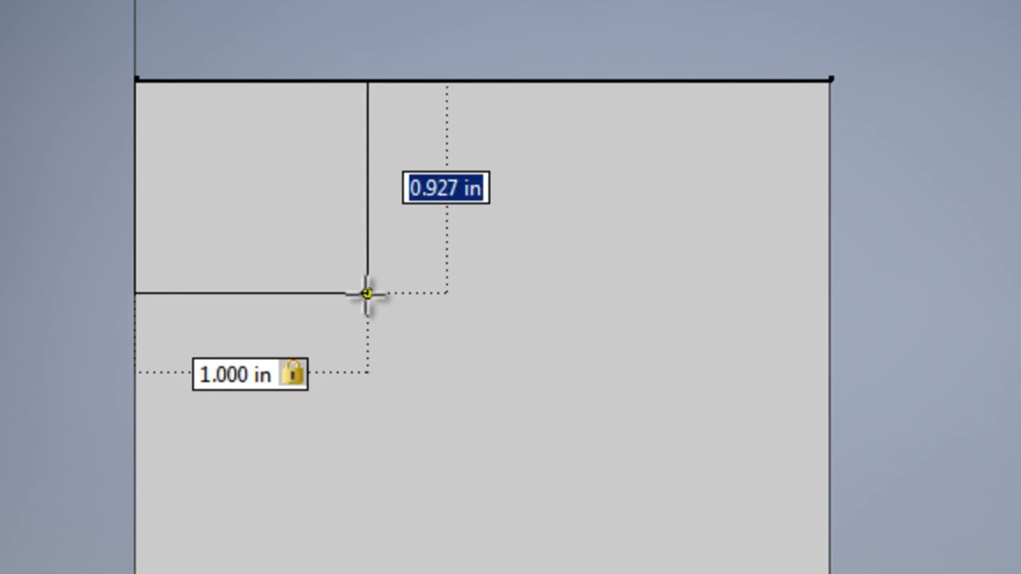
{"action": "type", "text": "1"}
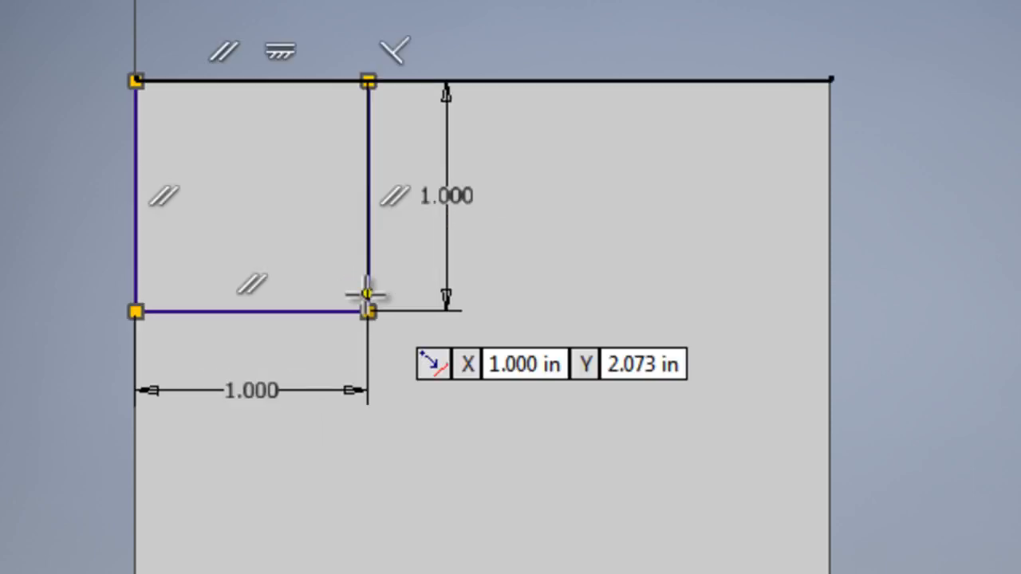
{"action": "mouse_move", "coordinate": [259, 363]}
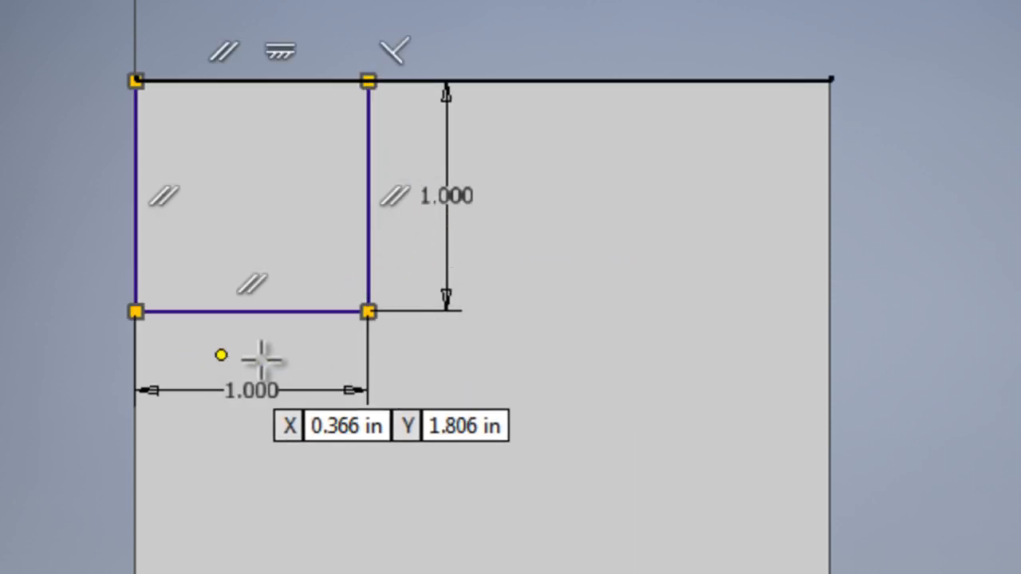
{"action": "mouse_move", "coordinate": [306, 359]}
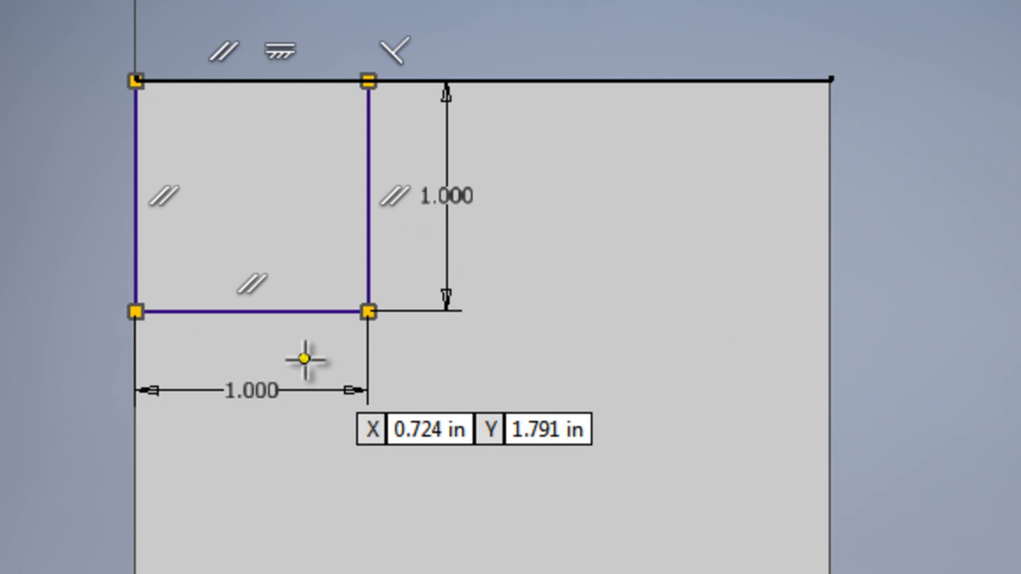
{"action": "mouse_move", "coordinate": [818, 174]}
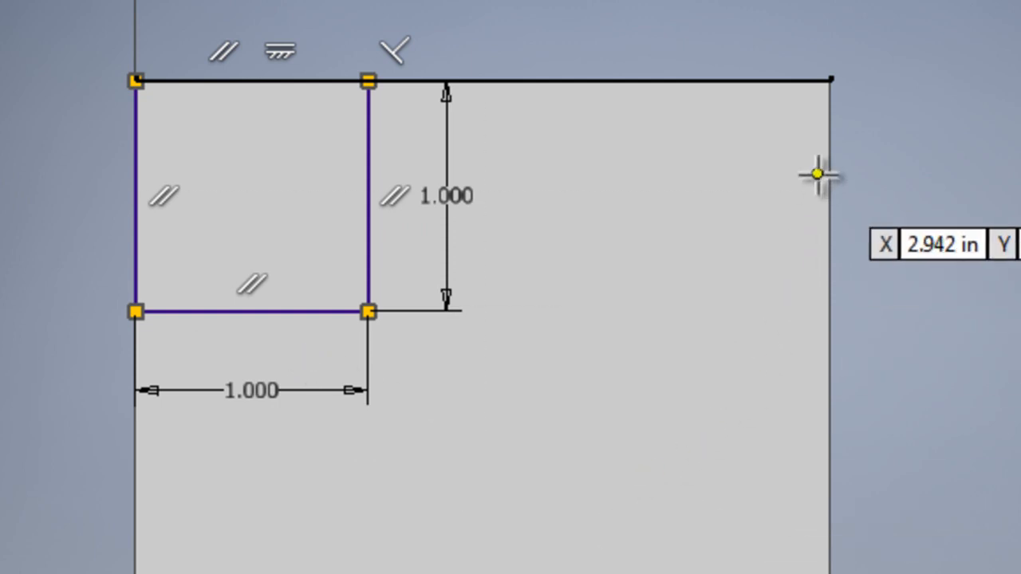
{"action": "mouse_move", "coordinate": [834, 80]}
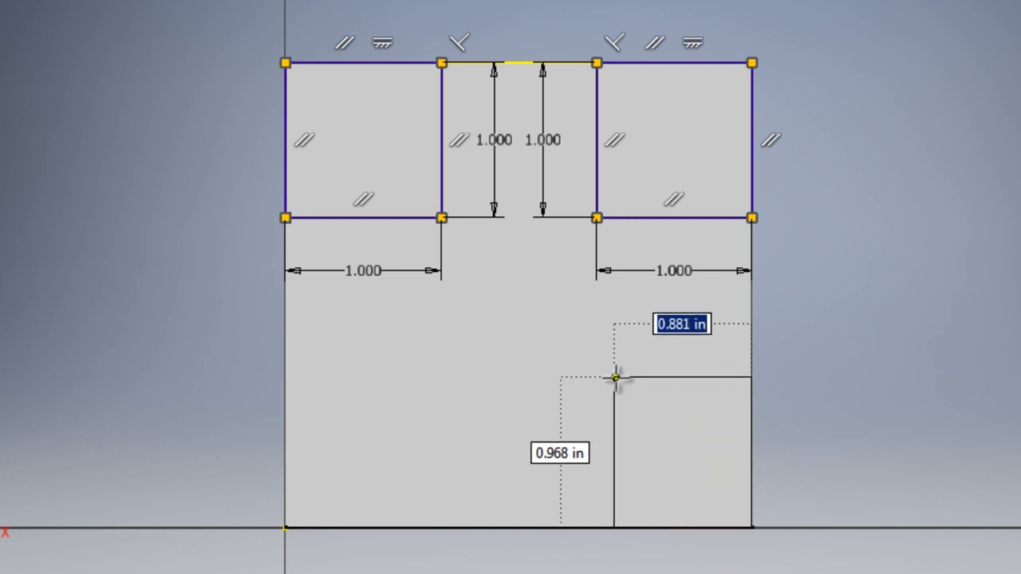
- Add 1 in squares at the remaining corners, including the bottom-left
{"action": "type", "text": "1"}
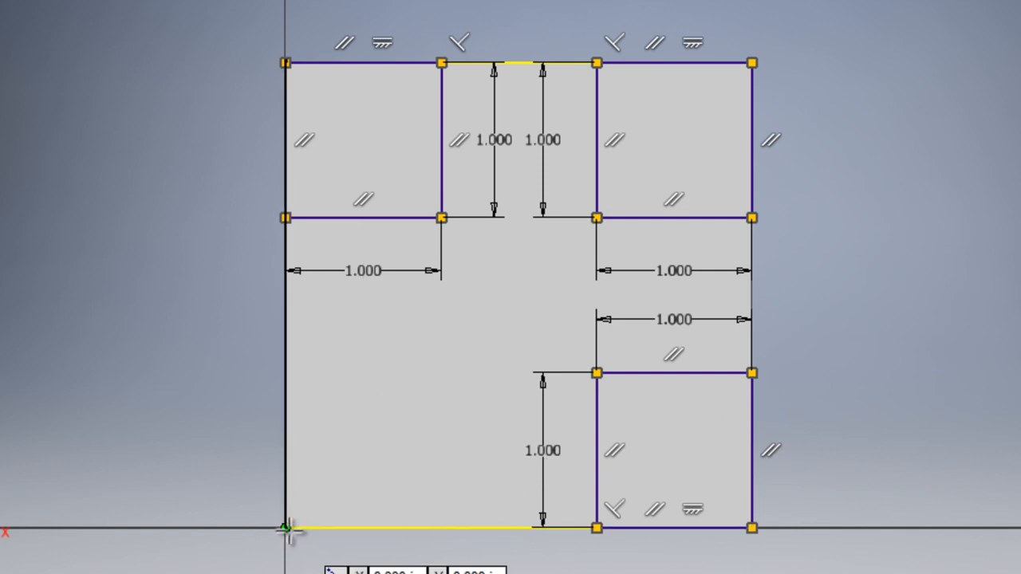
{"action": "left_click", "coordinate": [287, 529]}
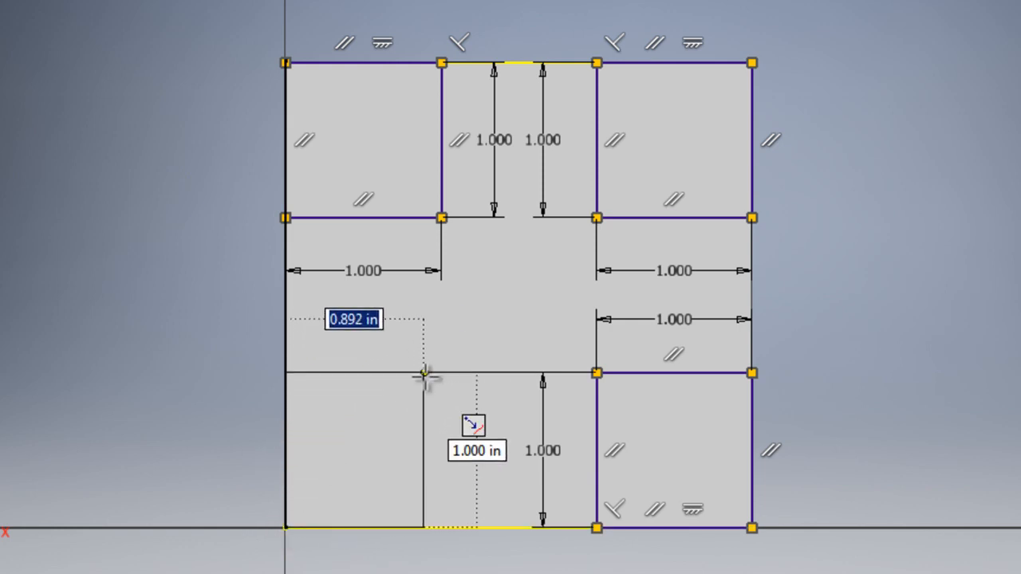
{"action": "type", "text": "1"}
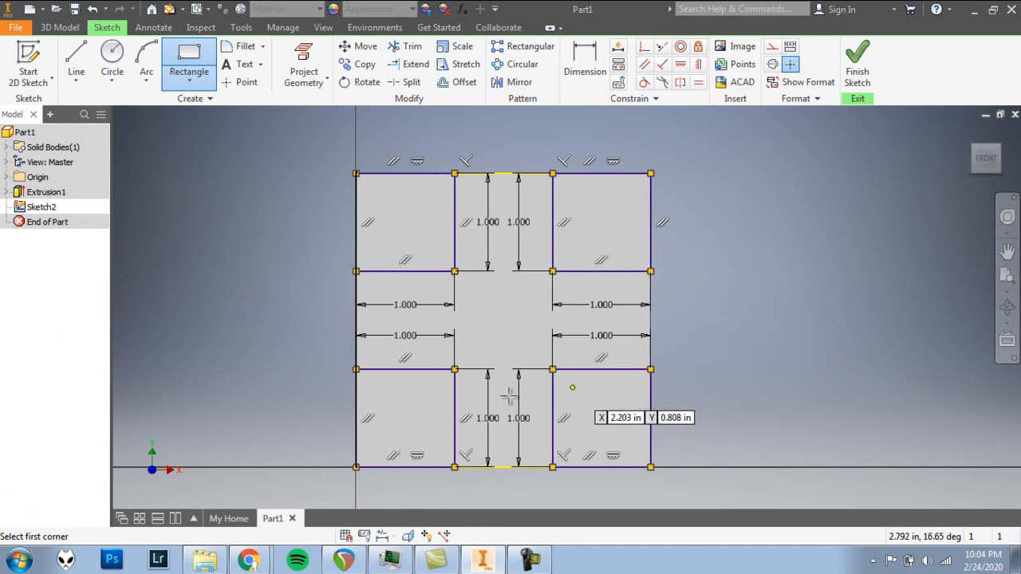
{"action": "mouse_move", "coordinate": [416, 403]}
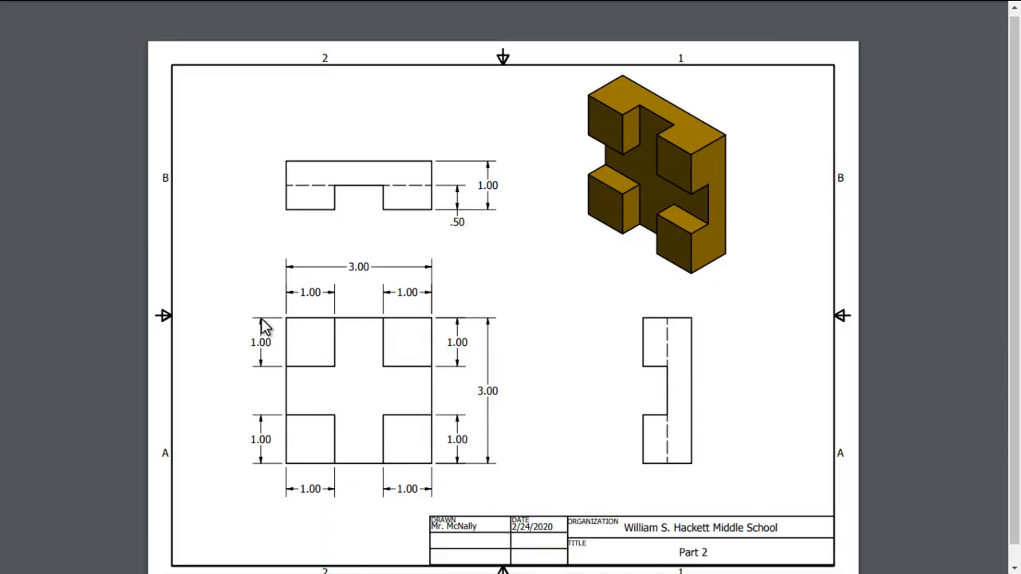
{"action": "mouse_move", "coordinate": [414, 461]}
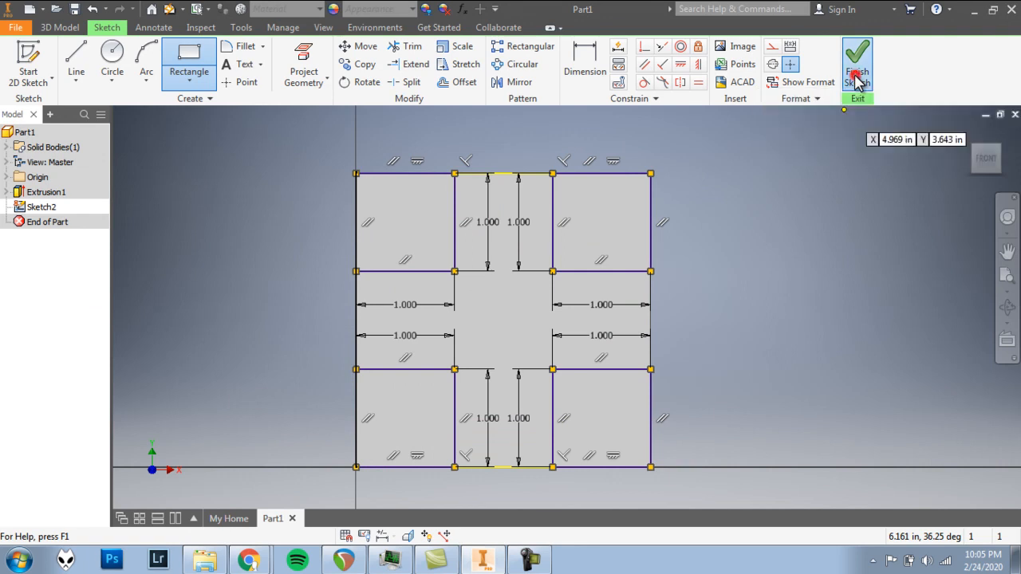
- Finish the corner-squares sketch
{"action": "left_click", "coordinate": [857, 64]}
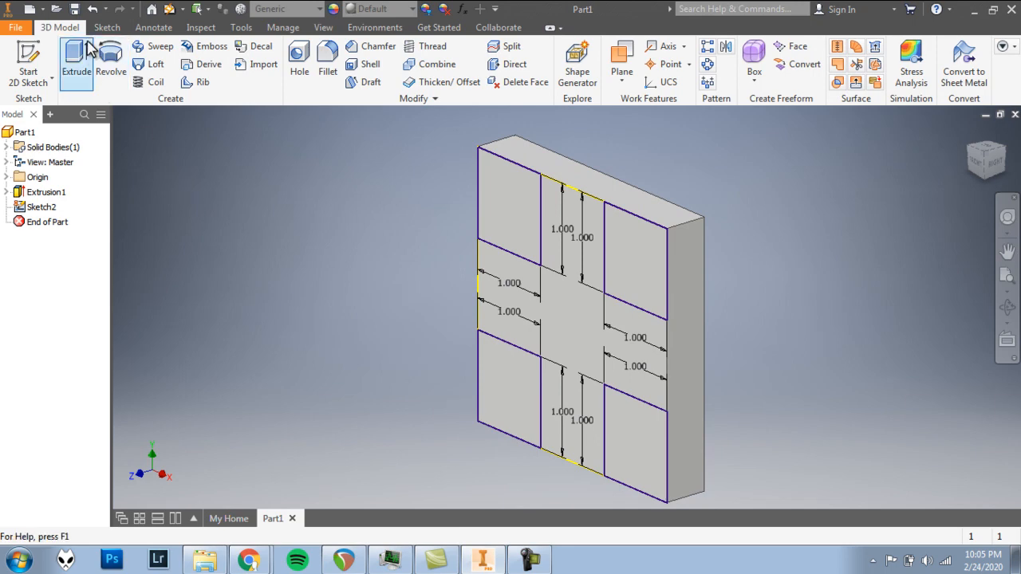
- Extrude the four corner square profiles 0.5 in into blocks
{"action": "left_click", "coordinate": [76, 60]}
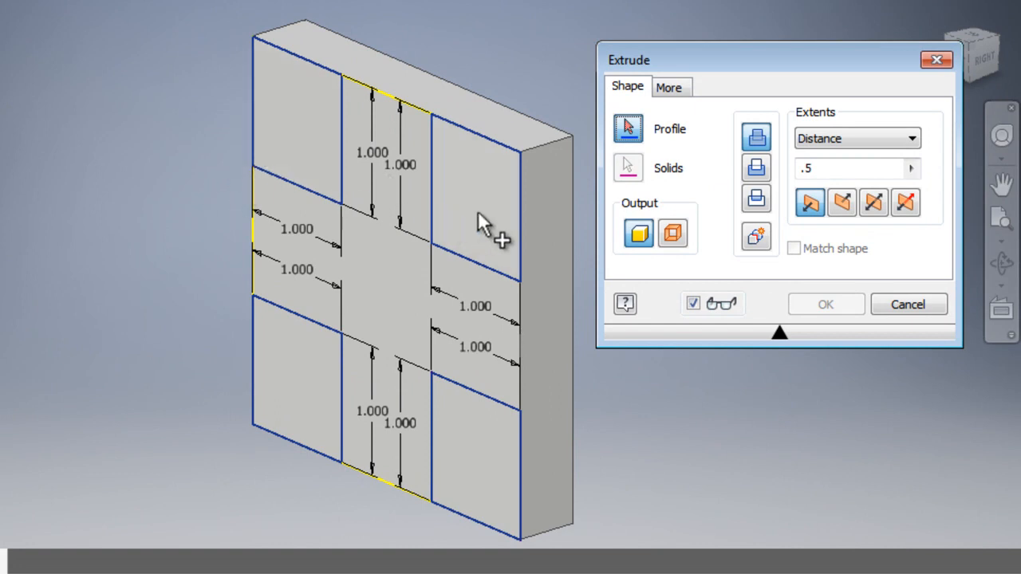
{"action": "mouse_move", "coordinate": [243, 367]}
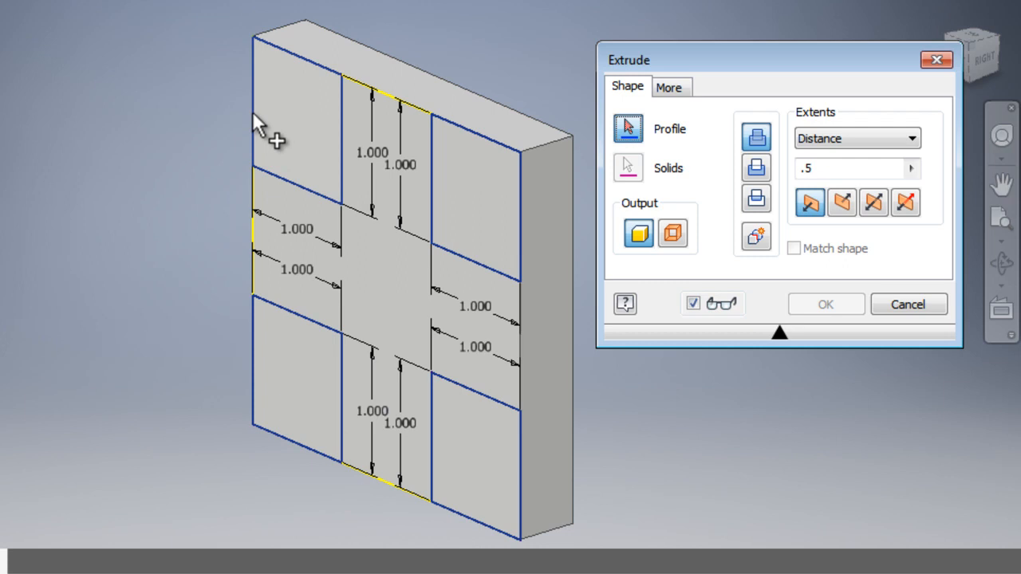
{"action": "mouse_move", "coordinate": [185, 136]}
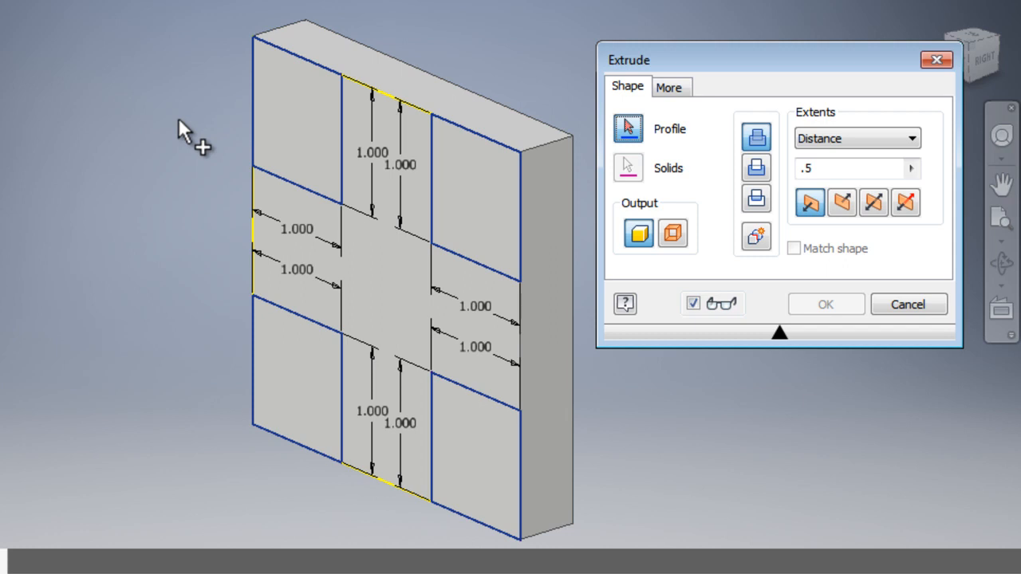
{"action": "left_click", "coordinate": [267, 112]}
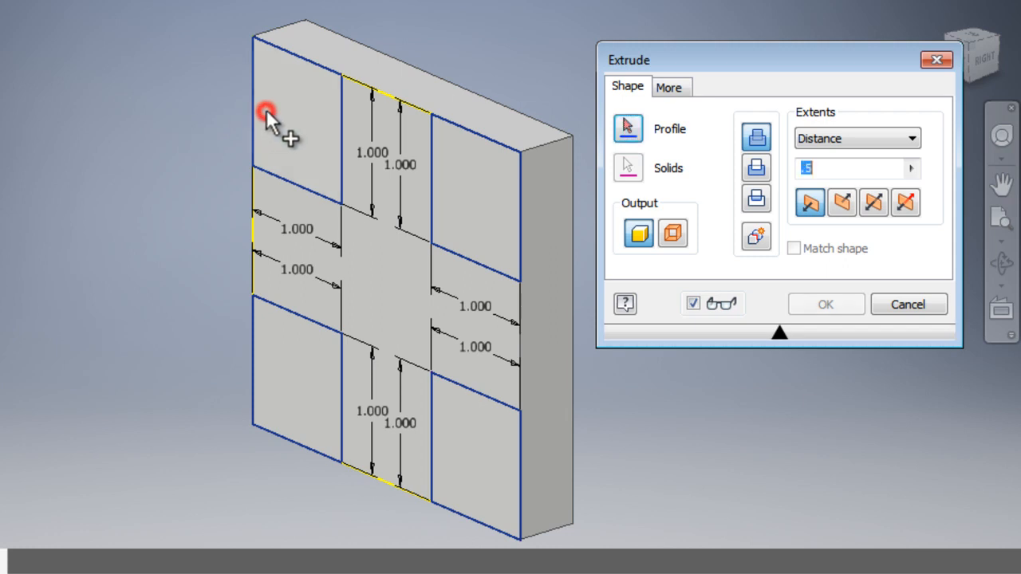
{"action": "left_click", "coordinate": [268, 112]}
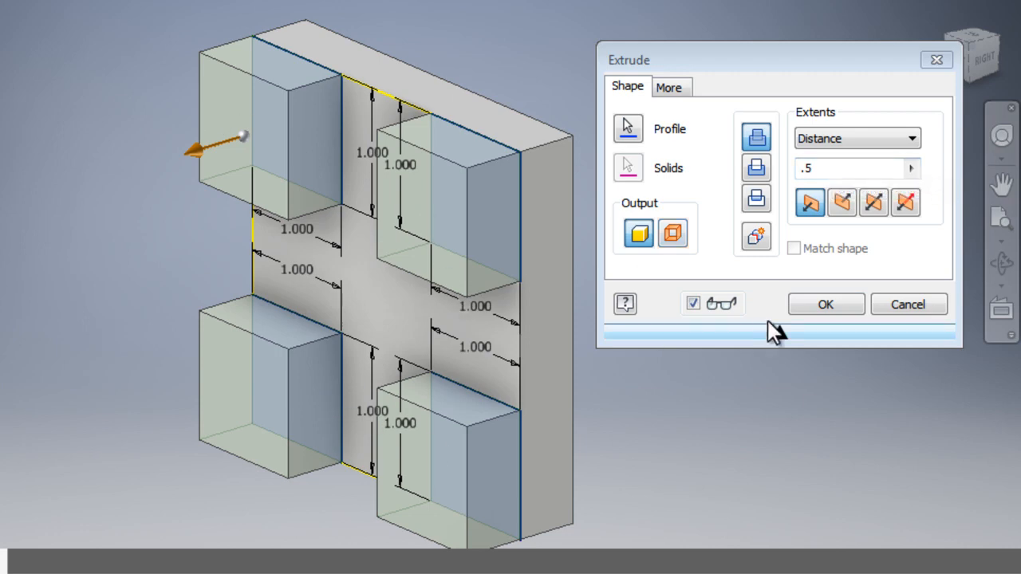
{"action": "left_click", "coordinate": [826, 304]}
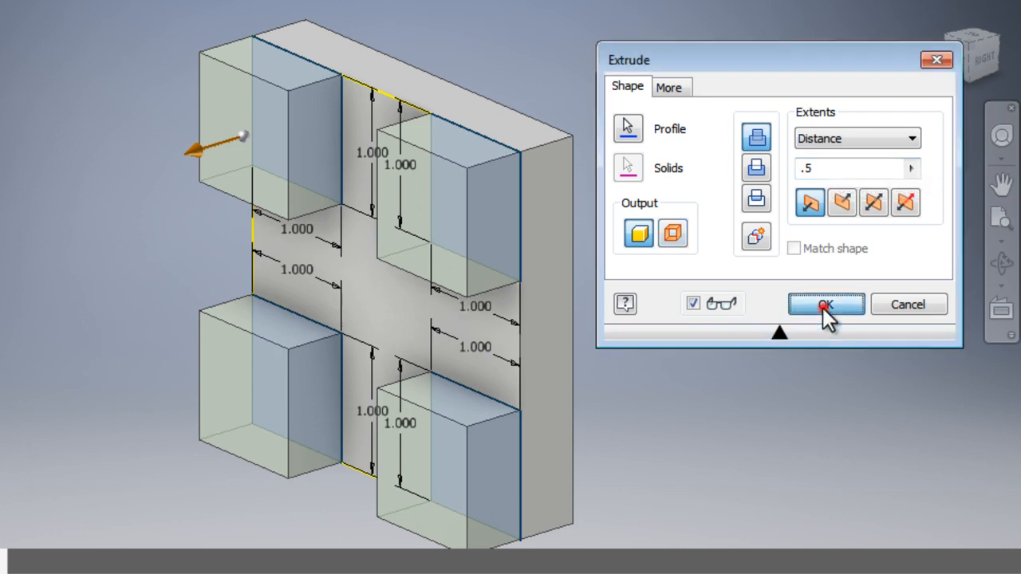
{"action": "left_click", "coordinate": [826, 305]}
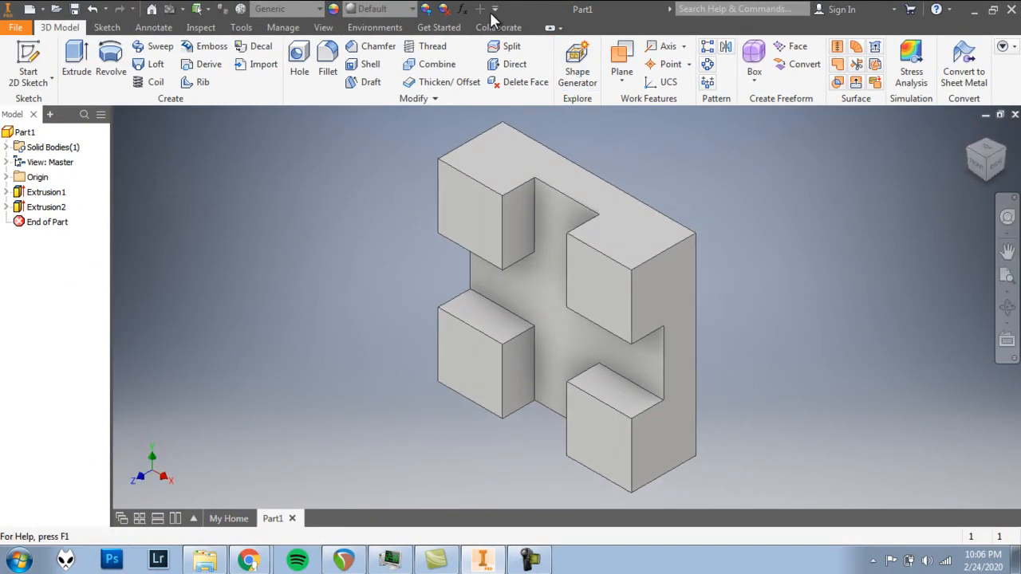
{"action": "mouse_move", "coordinate": [391, 9]}
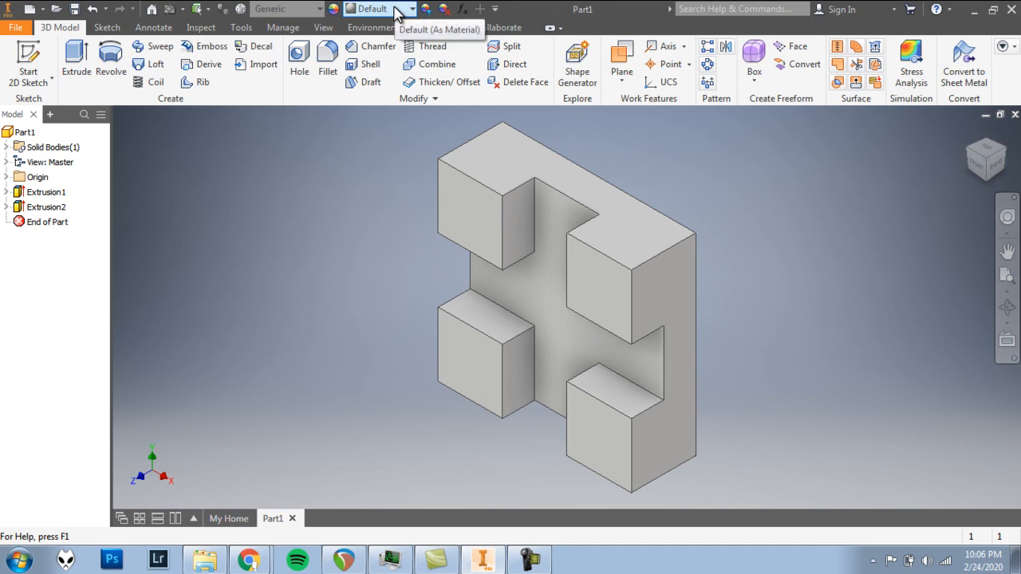
- Set the part appearance to Gold from the appearance list
{"action": "left_click", "coordinate": [400, 8]}
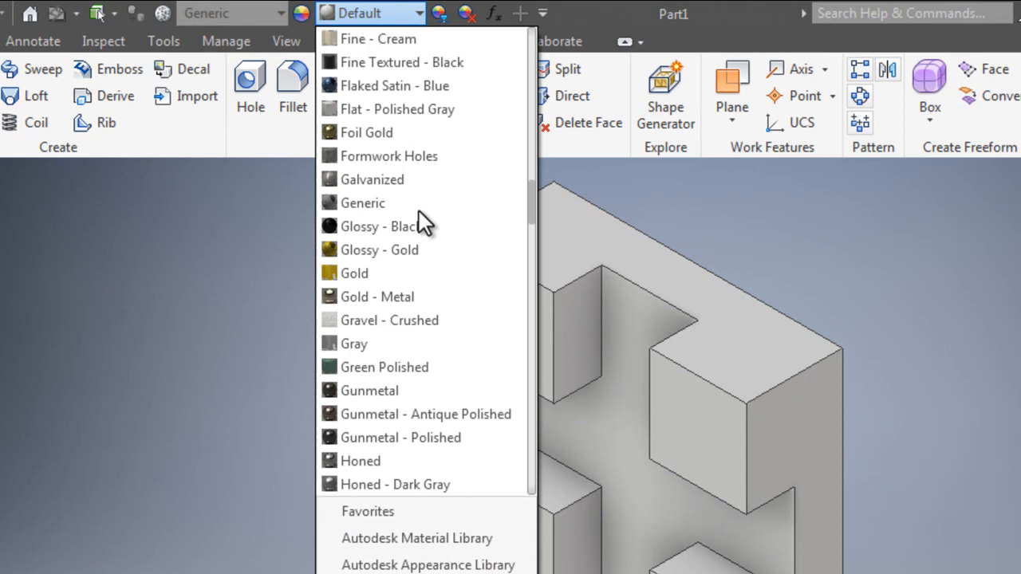
{"action": "left_click", "coordinate": [354, 273]}
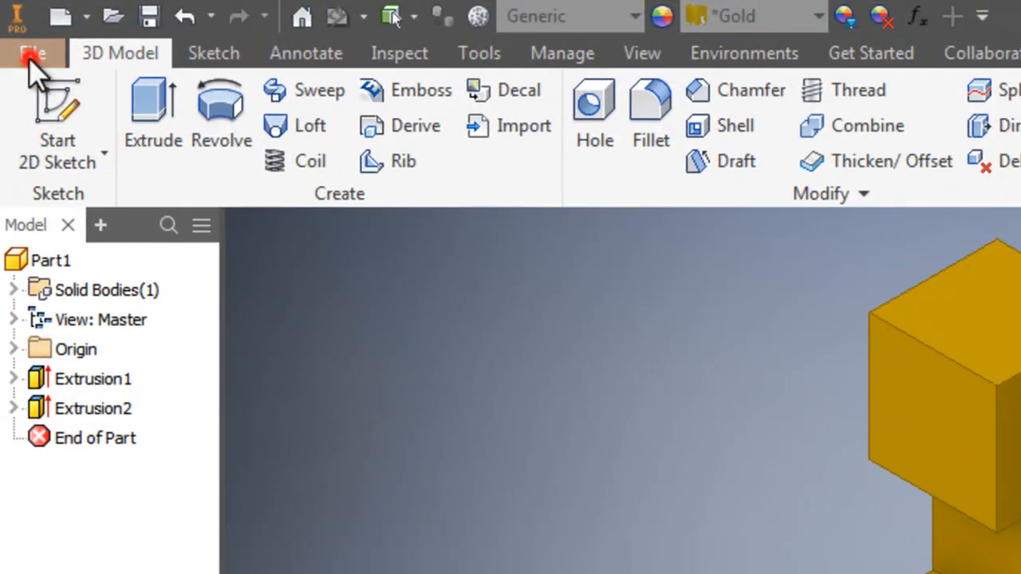
- Save Part1 through the File menu
{"action": "left_click", "coordinate": [32, 52]}
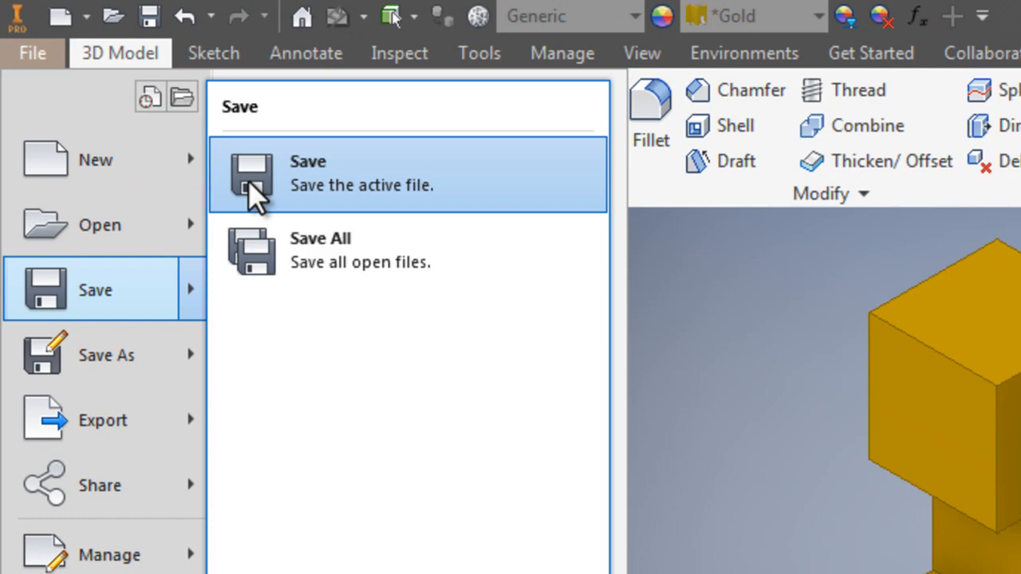
{"action": "left_click", "coordinate": [251, 173]}
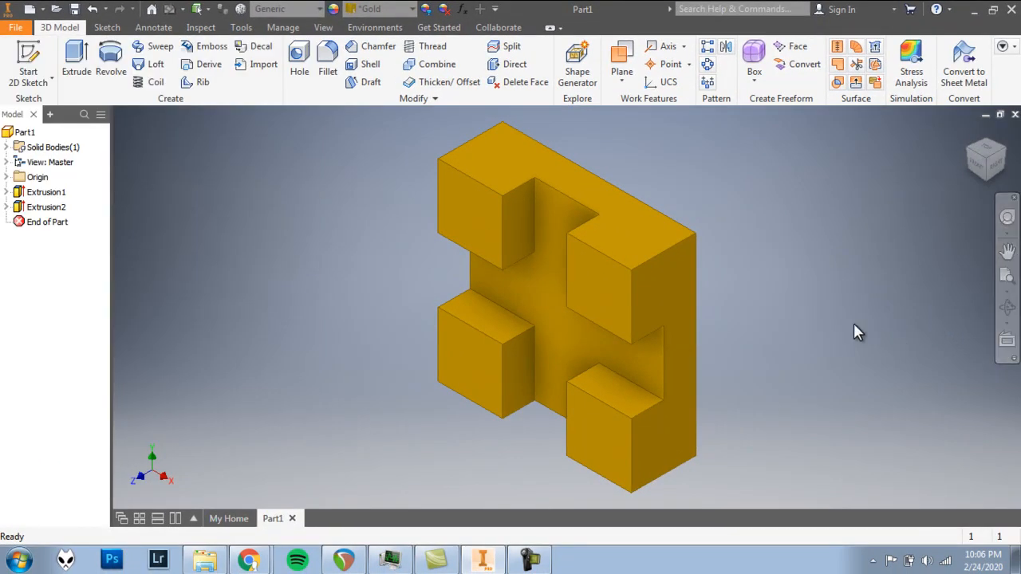